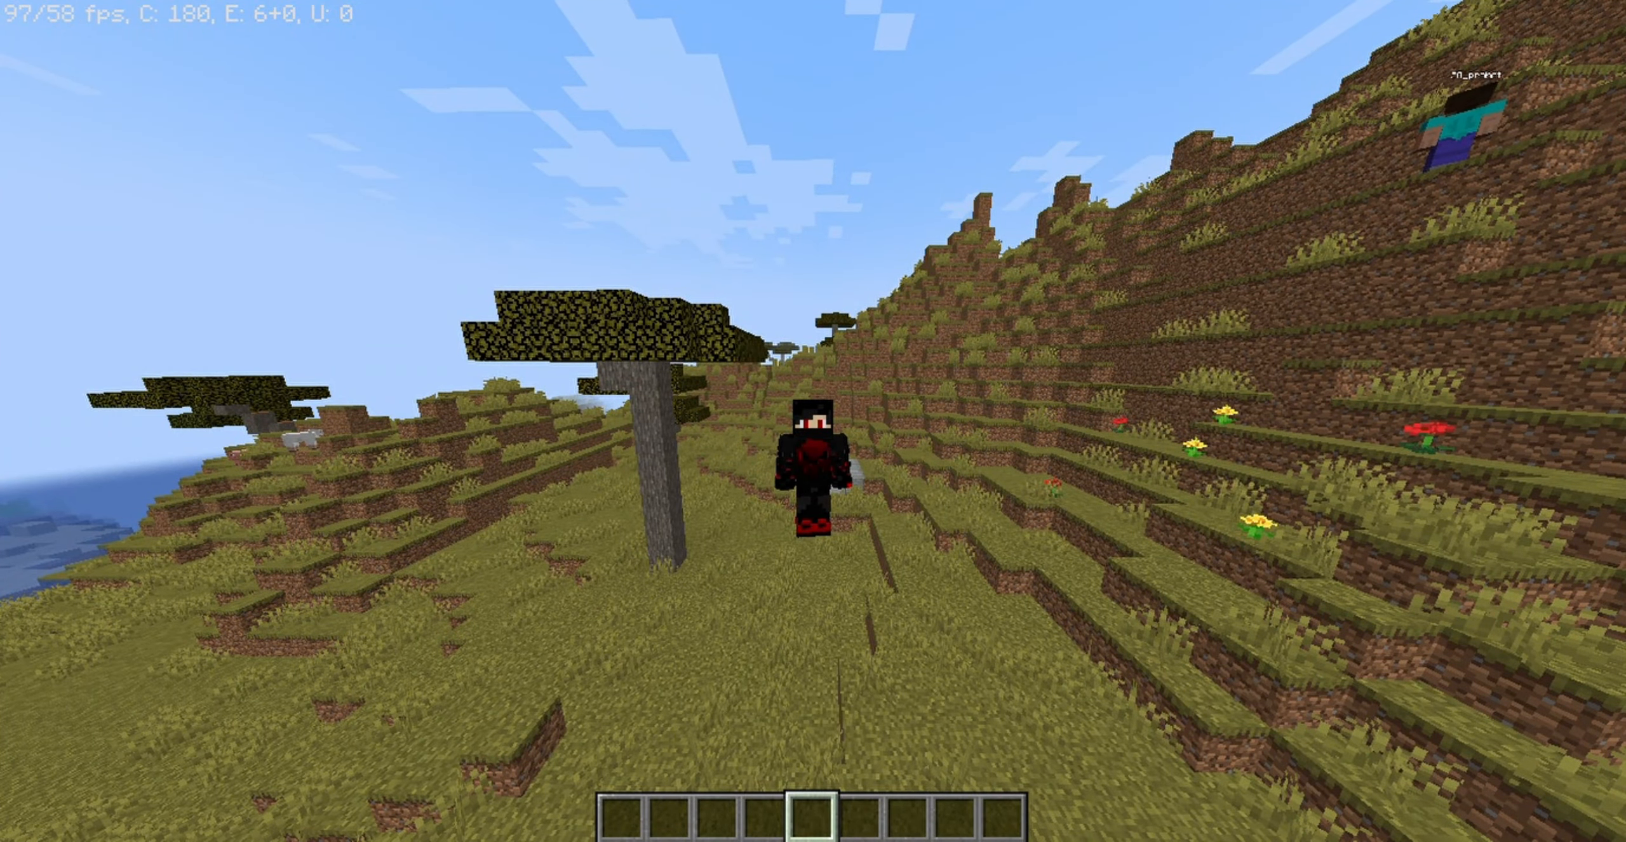
mouse_move(813, 421)
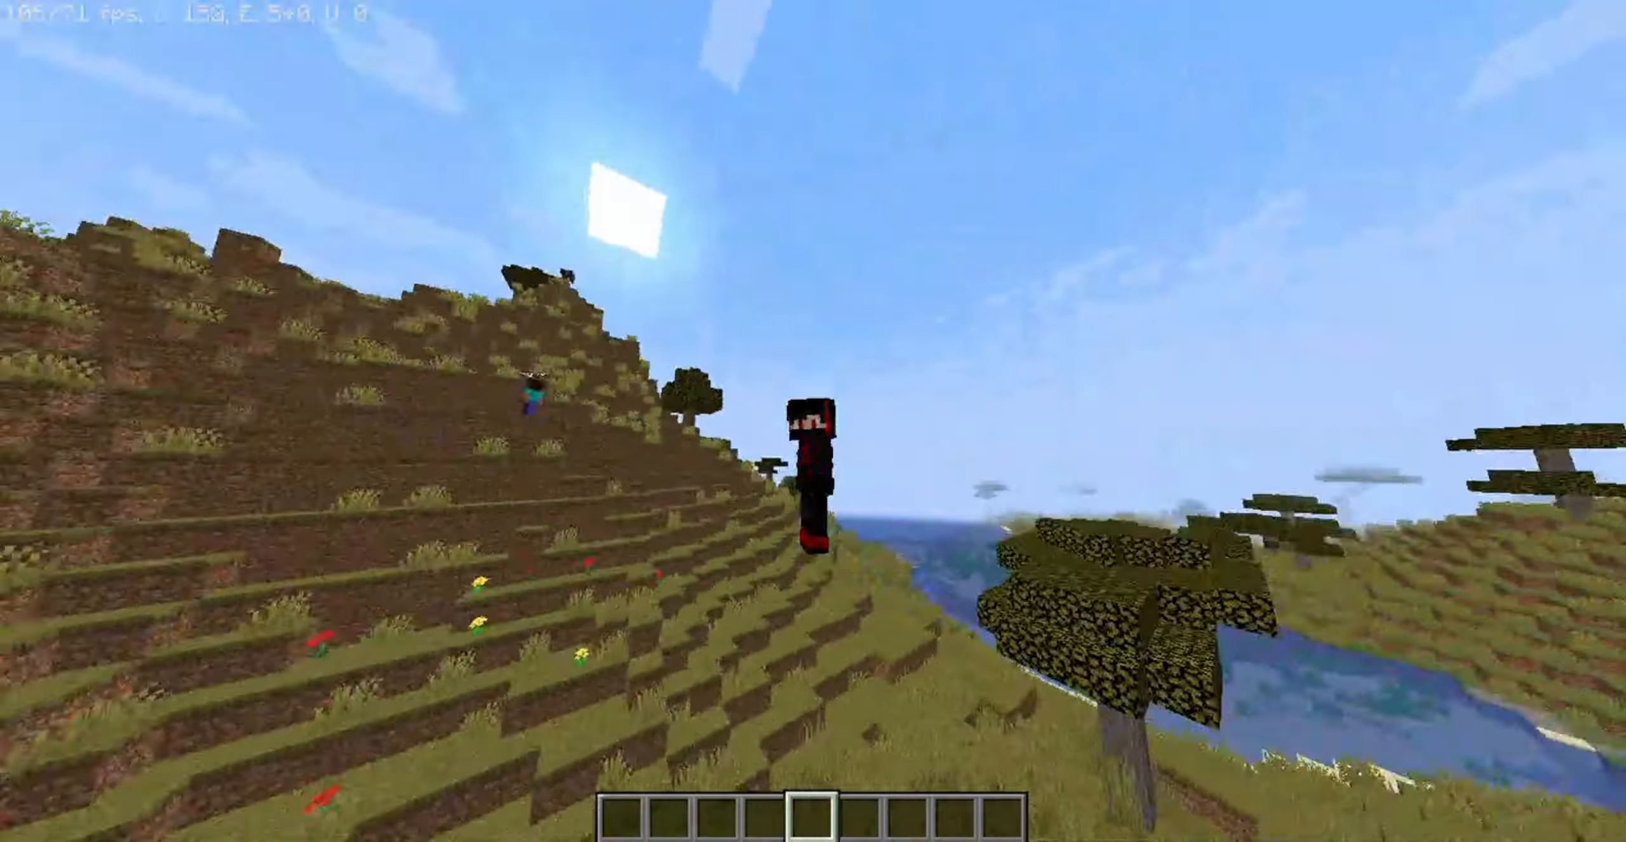
mouse_move(813, 421)
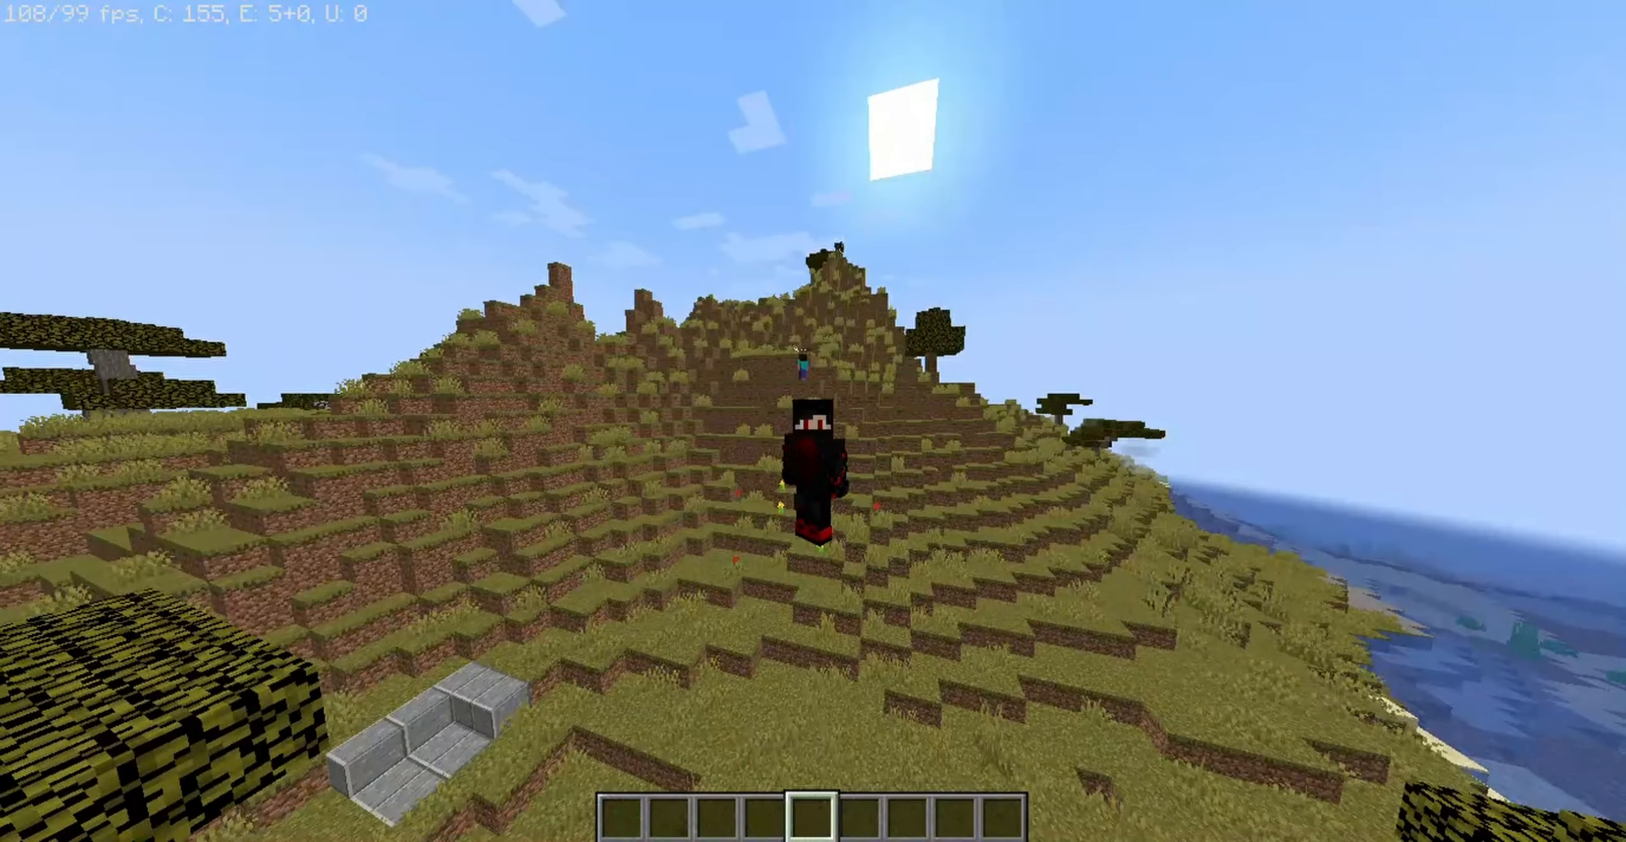
mouse_move(813, 421)
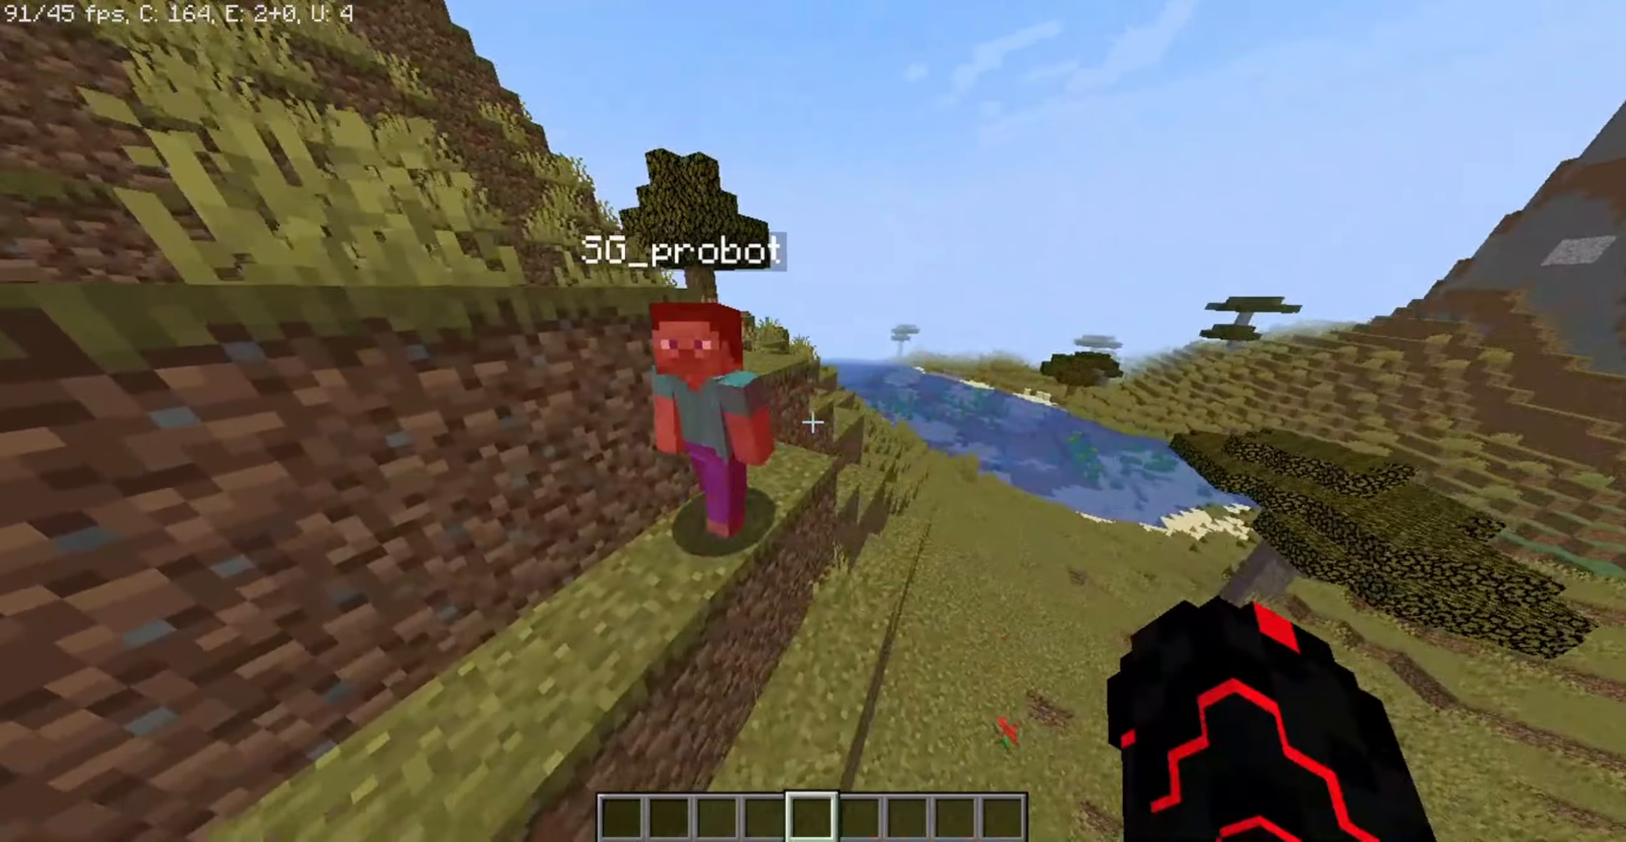
mouse_move(813, 421)
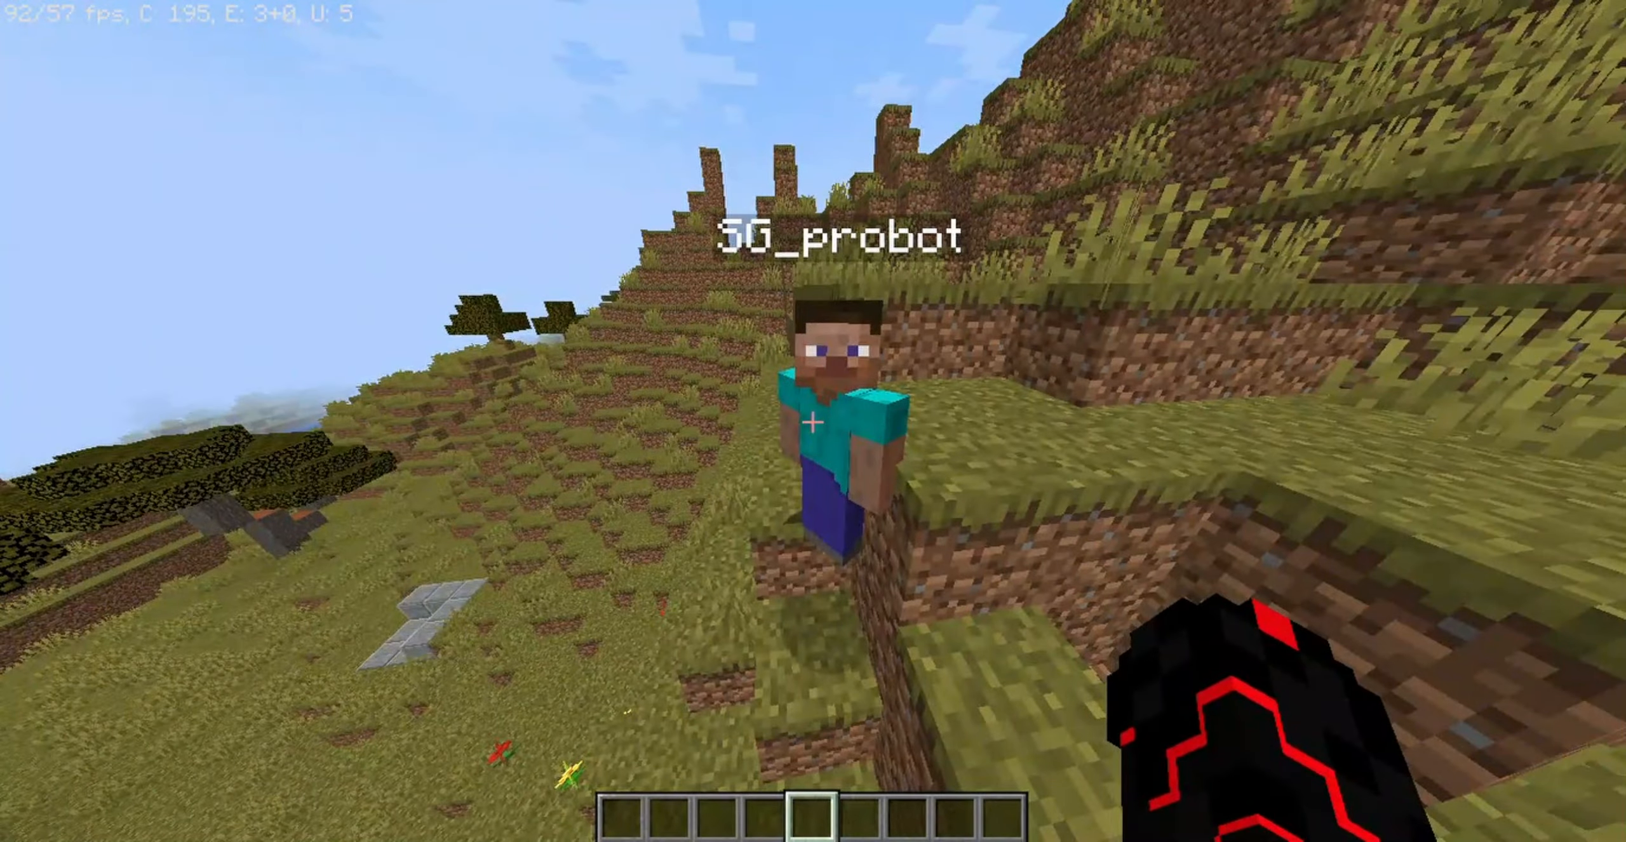
mouse_move(813, 421)
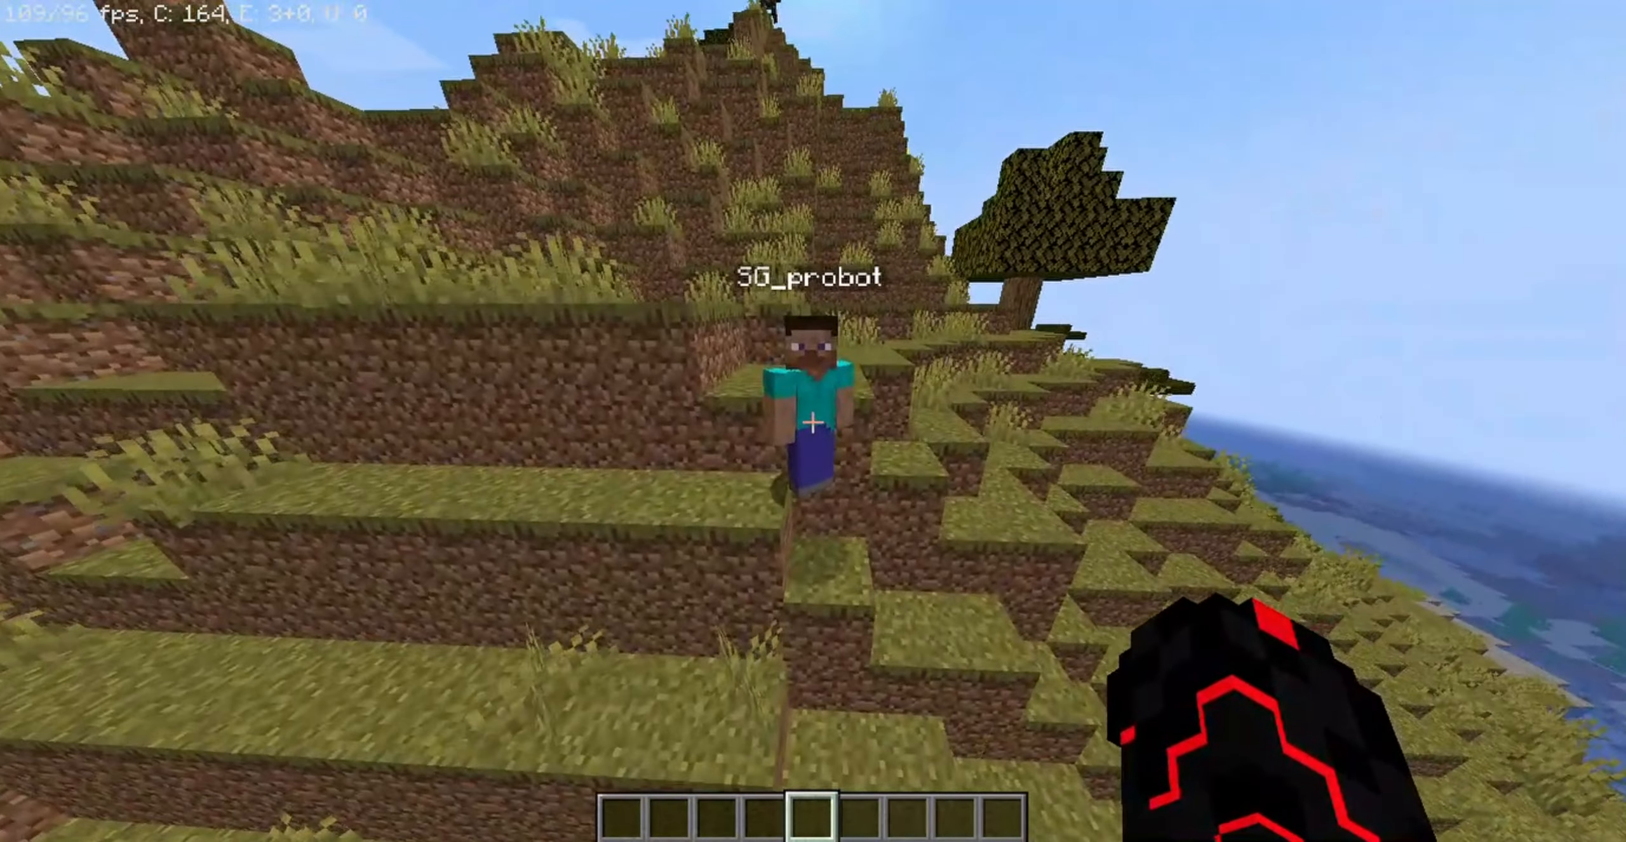
mouse_move(813, 422)
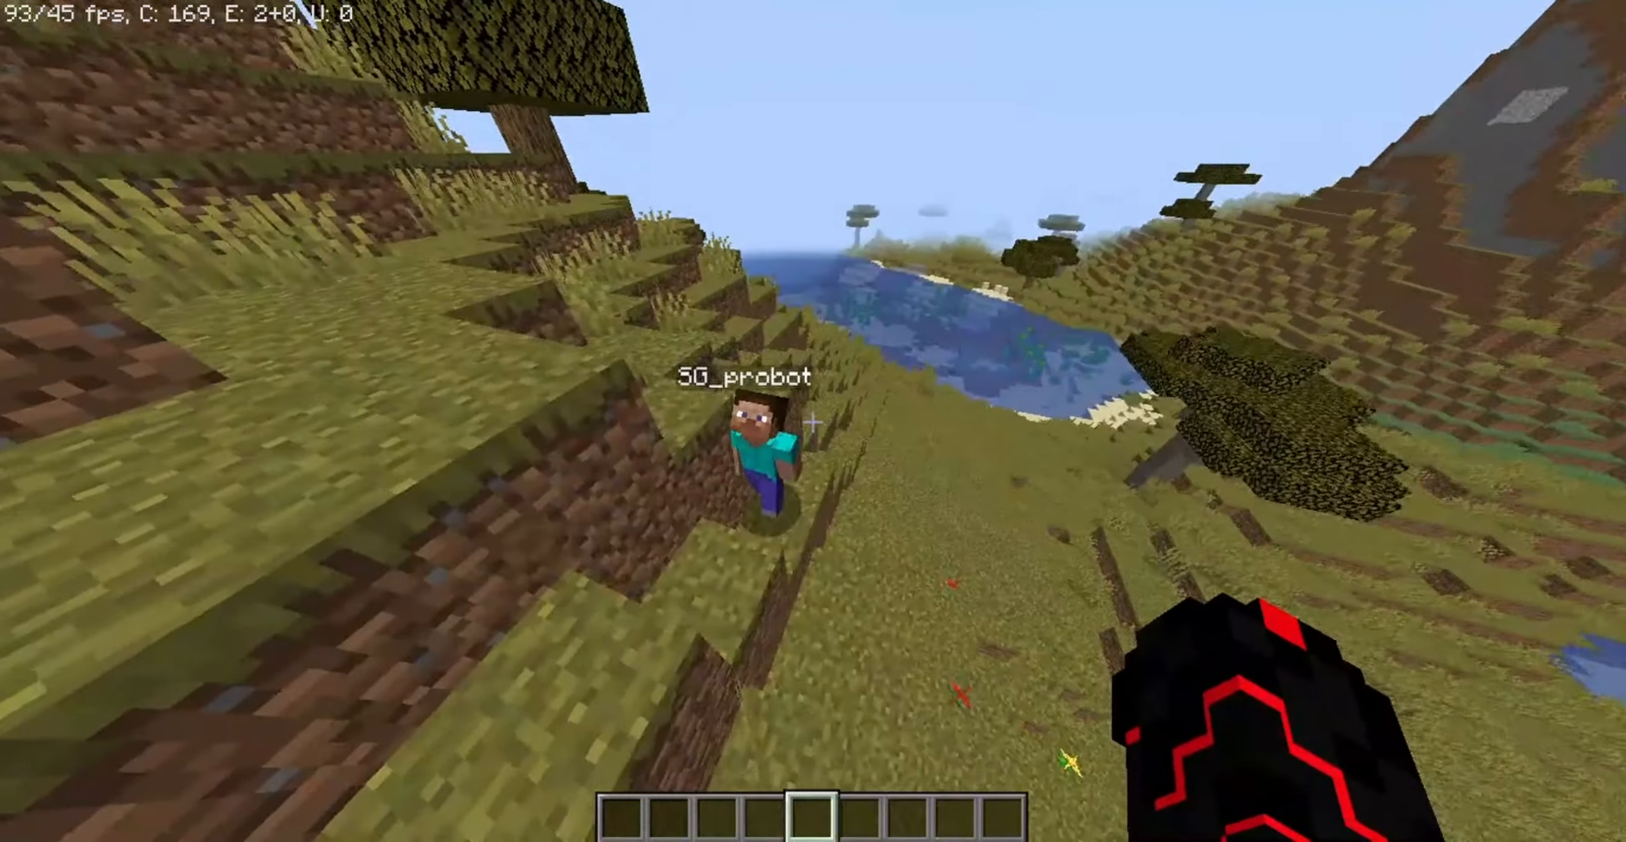
- Hold the netherite sword and attack the other player until chat reports them slain
key("e")
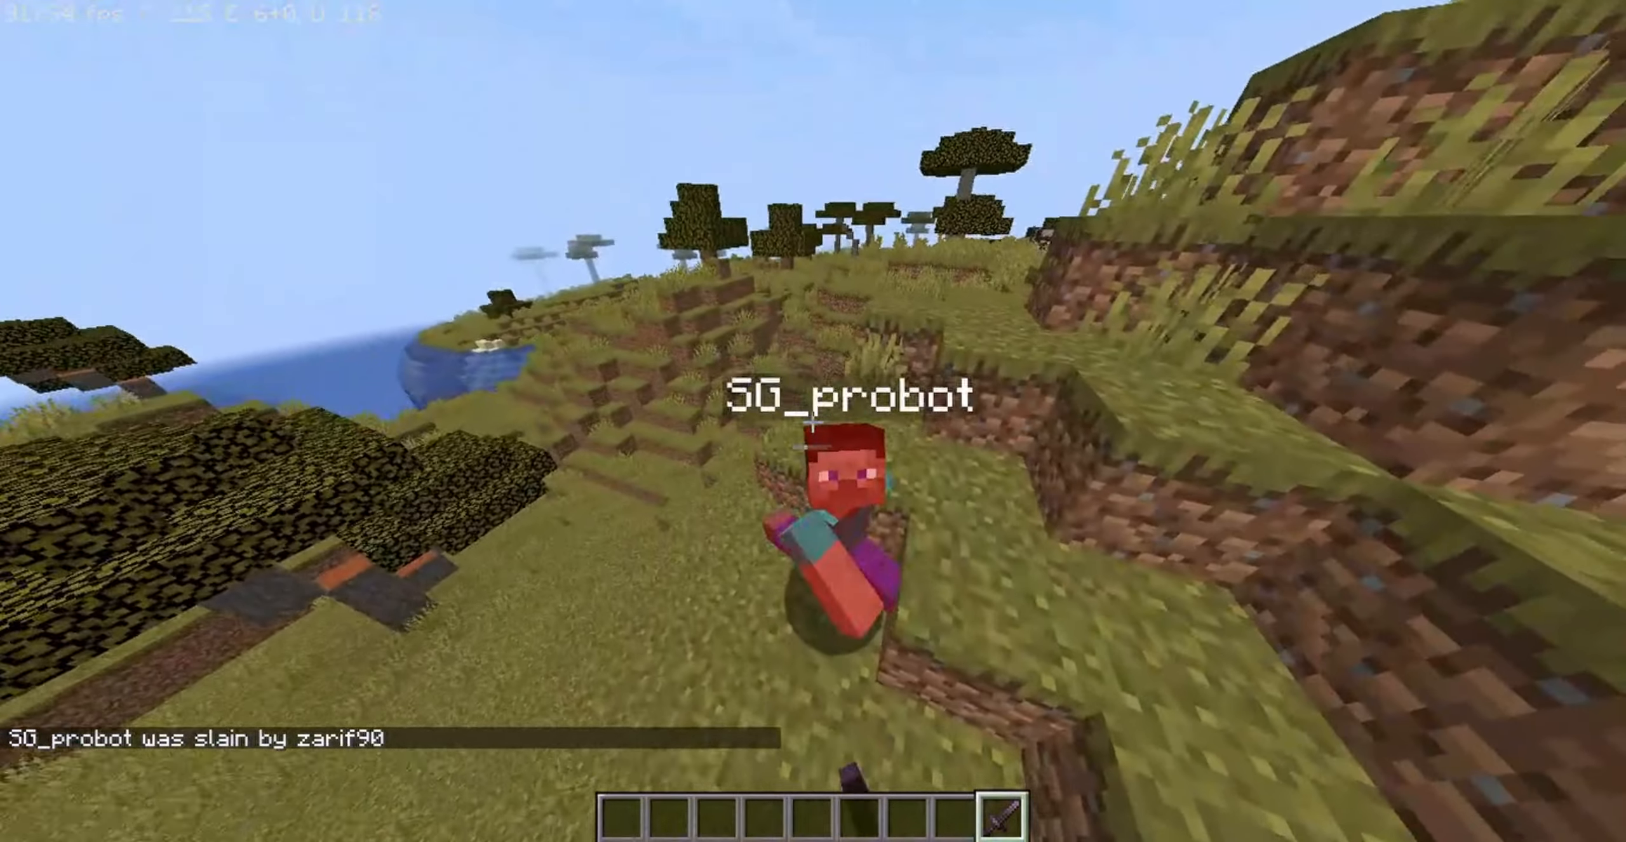
mouse_move(813, 421)
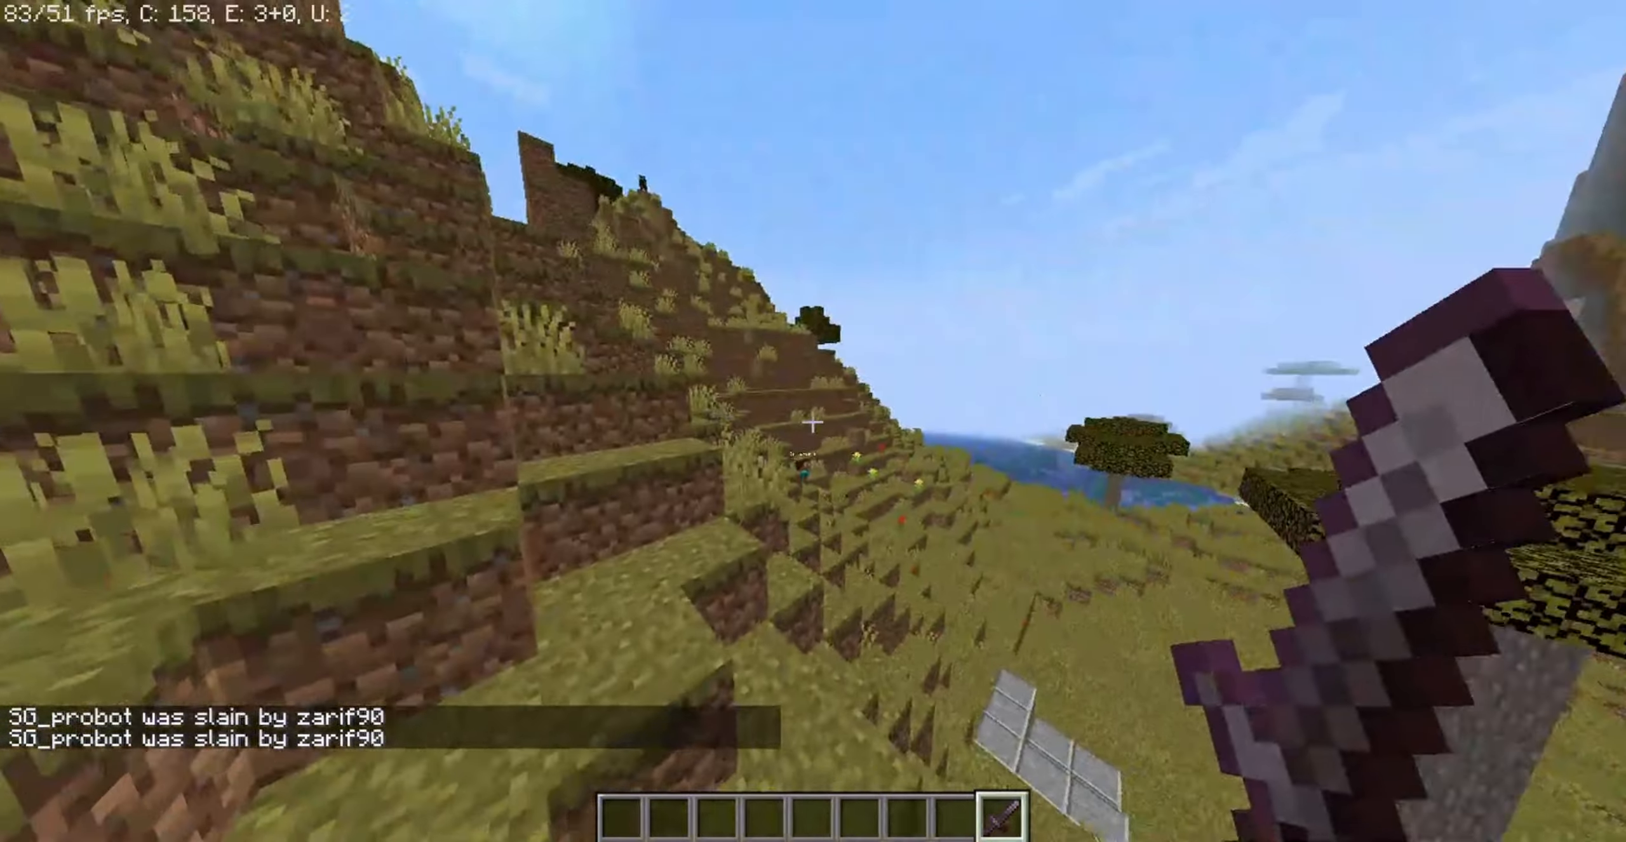
mouse_move(813, 421)
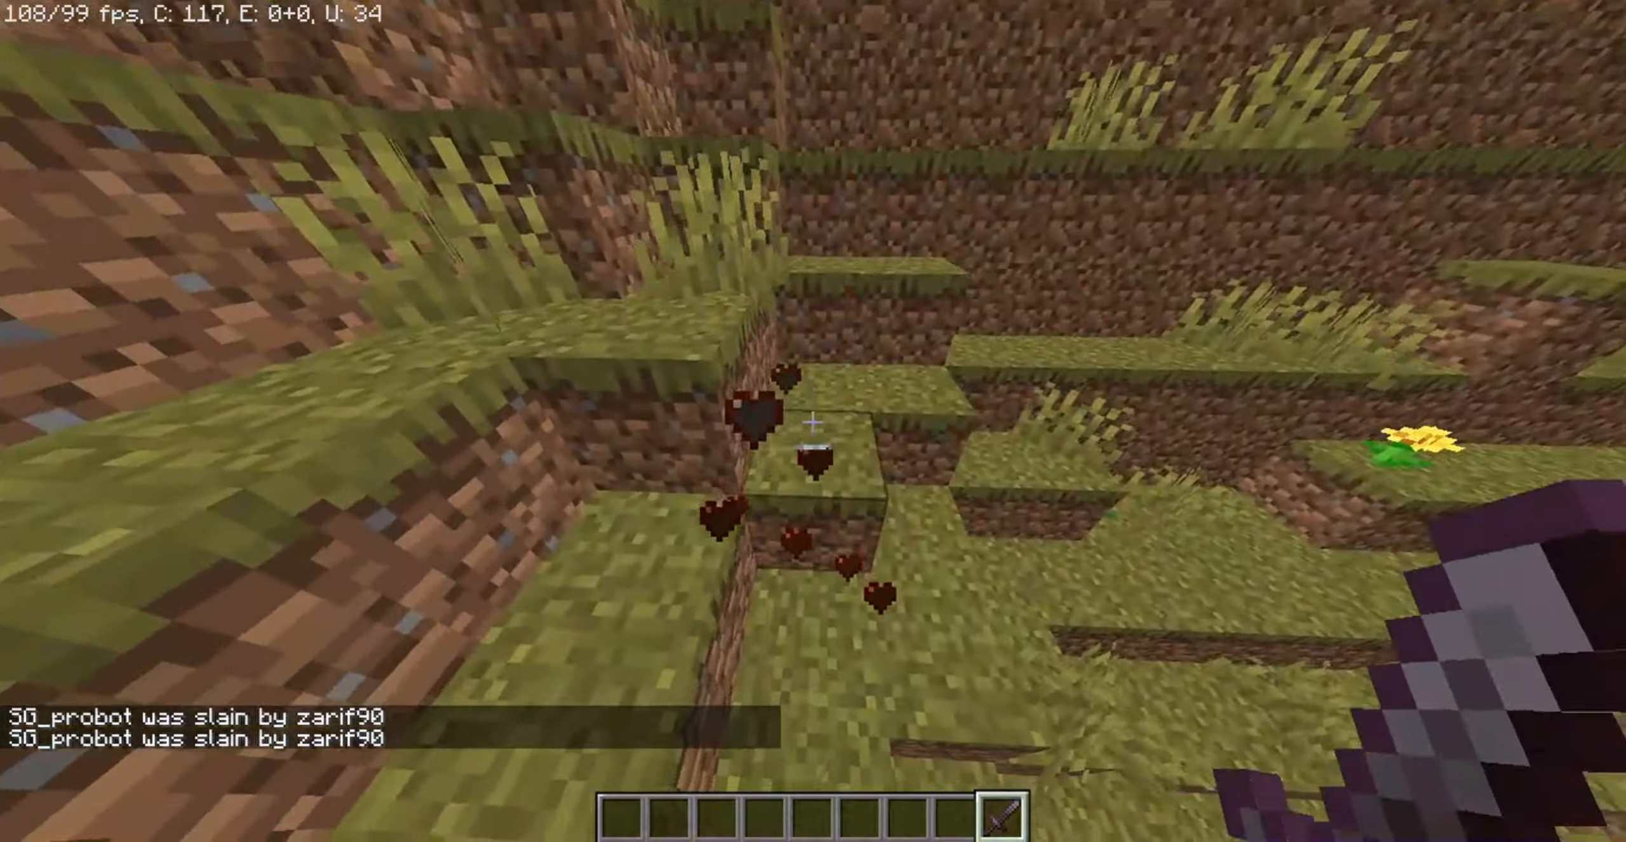
mouse_move(813, 421)
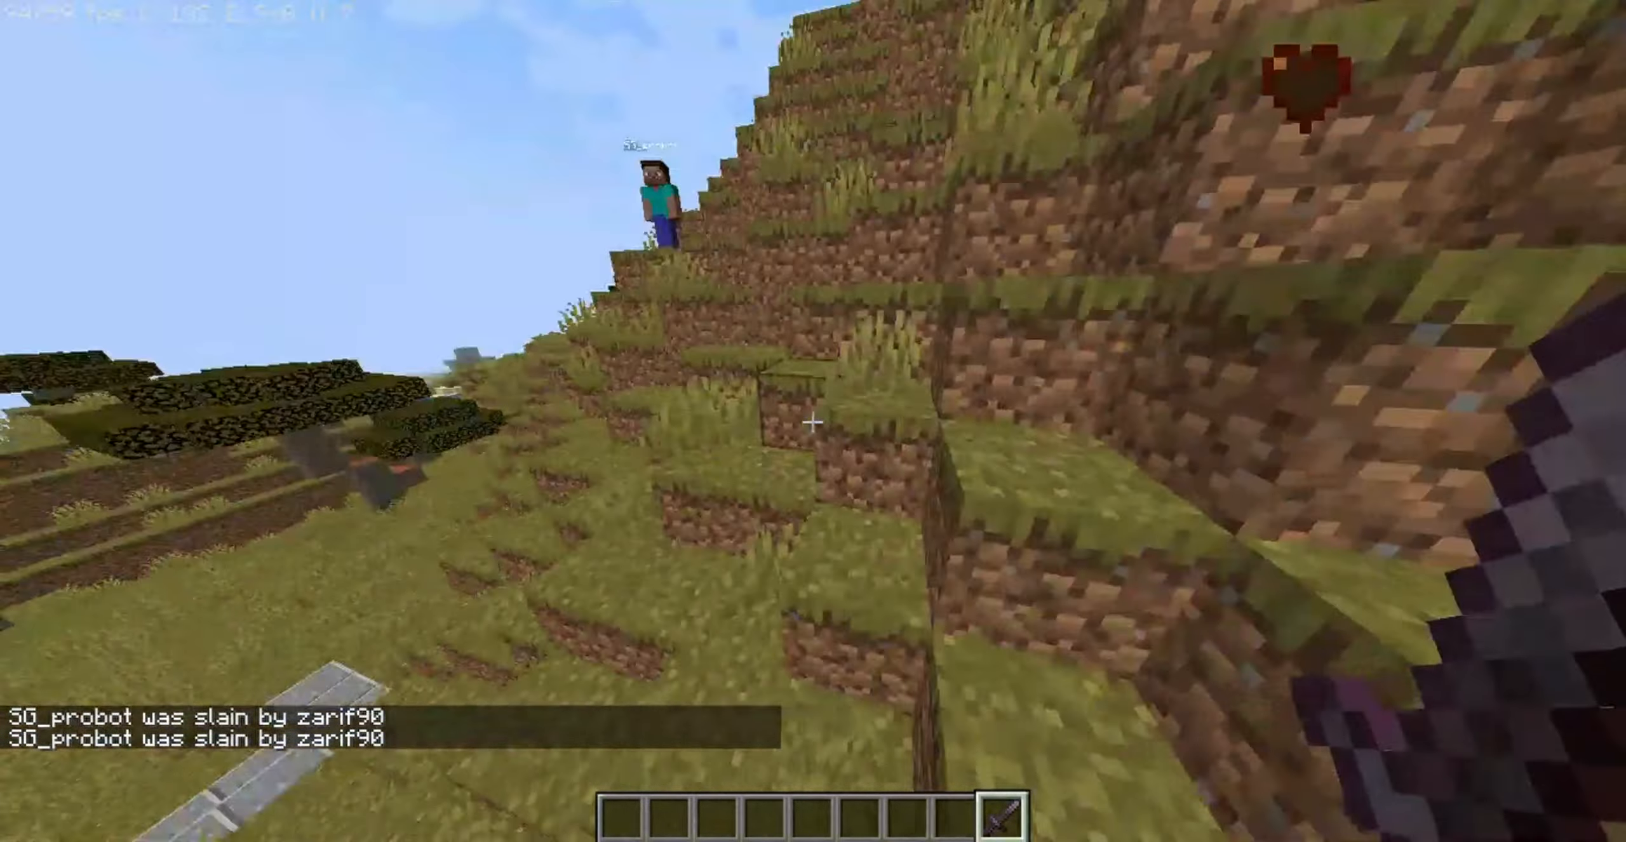
mouse_move(813, 421)
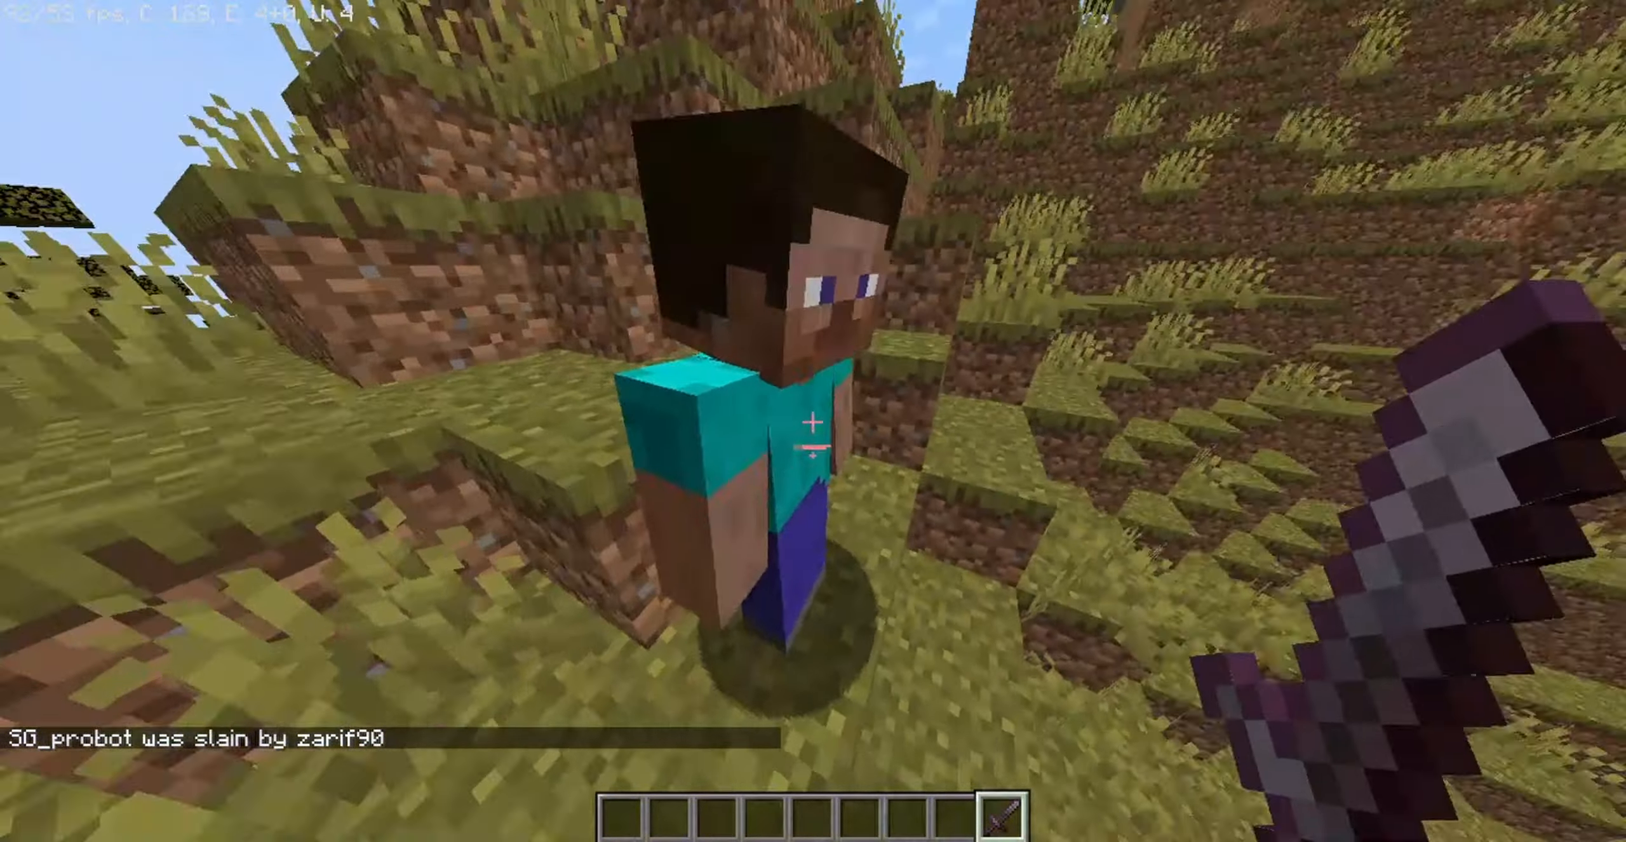
mouse_move(813, 421)
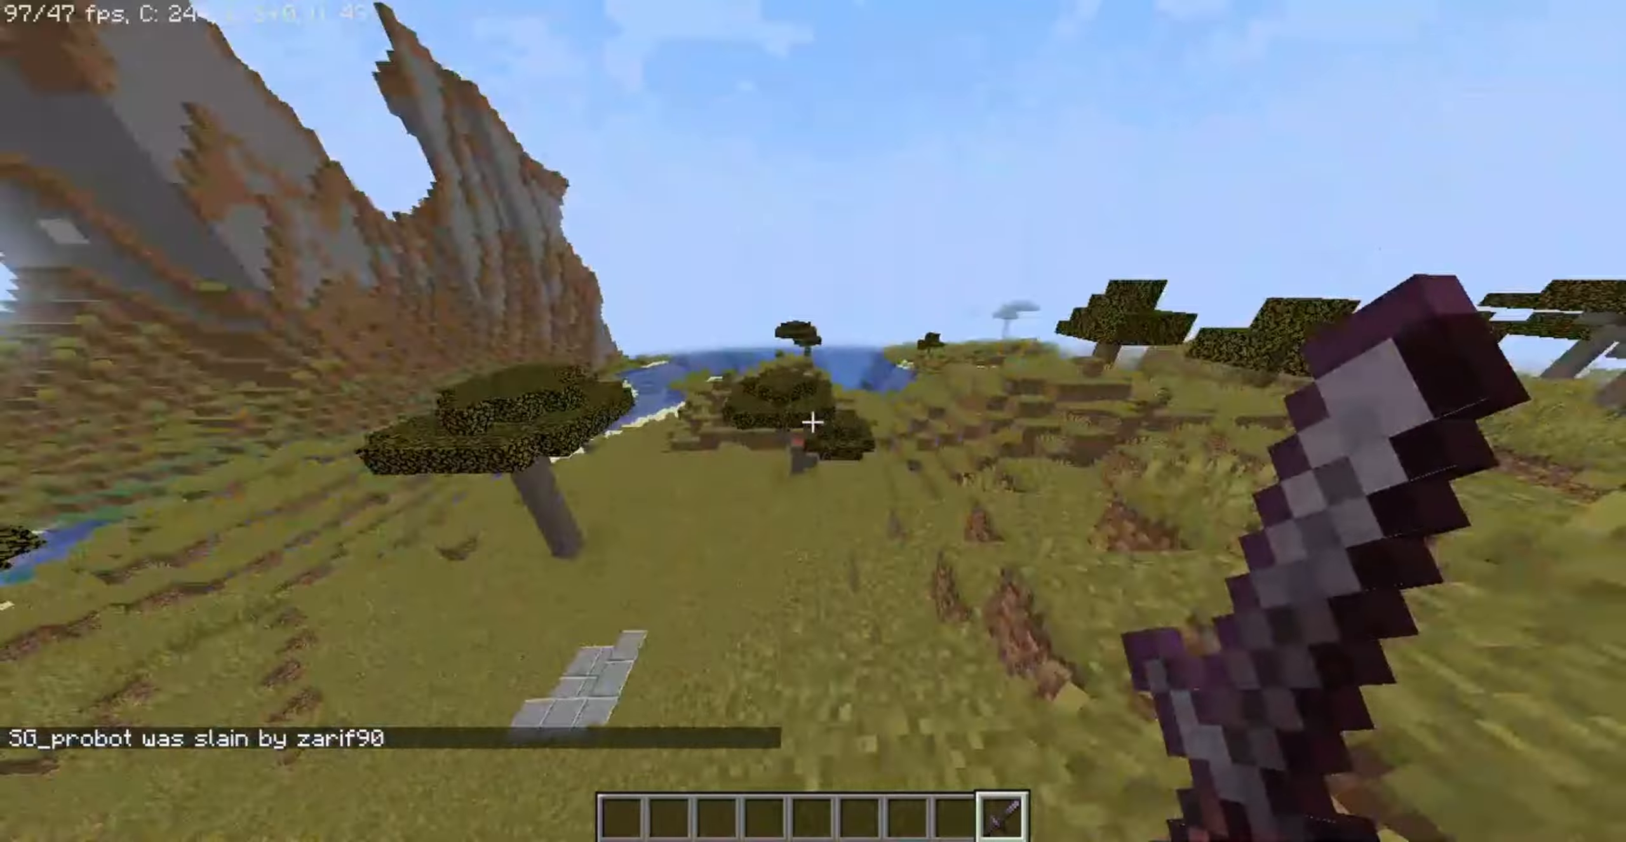
mouse_move(813, 421)
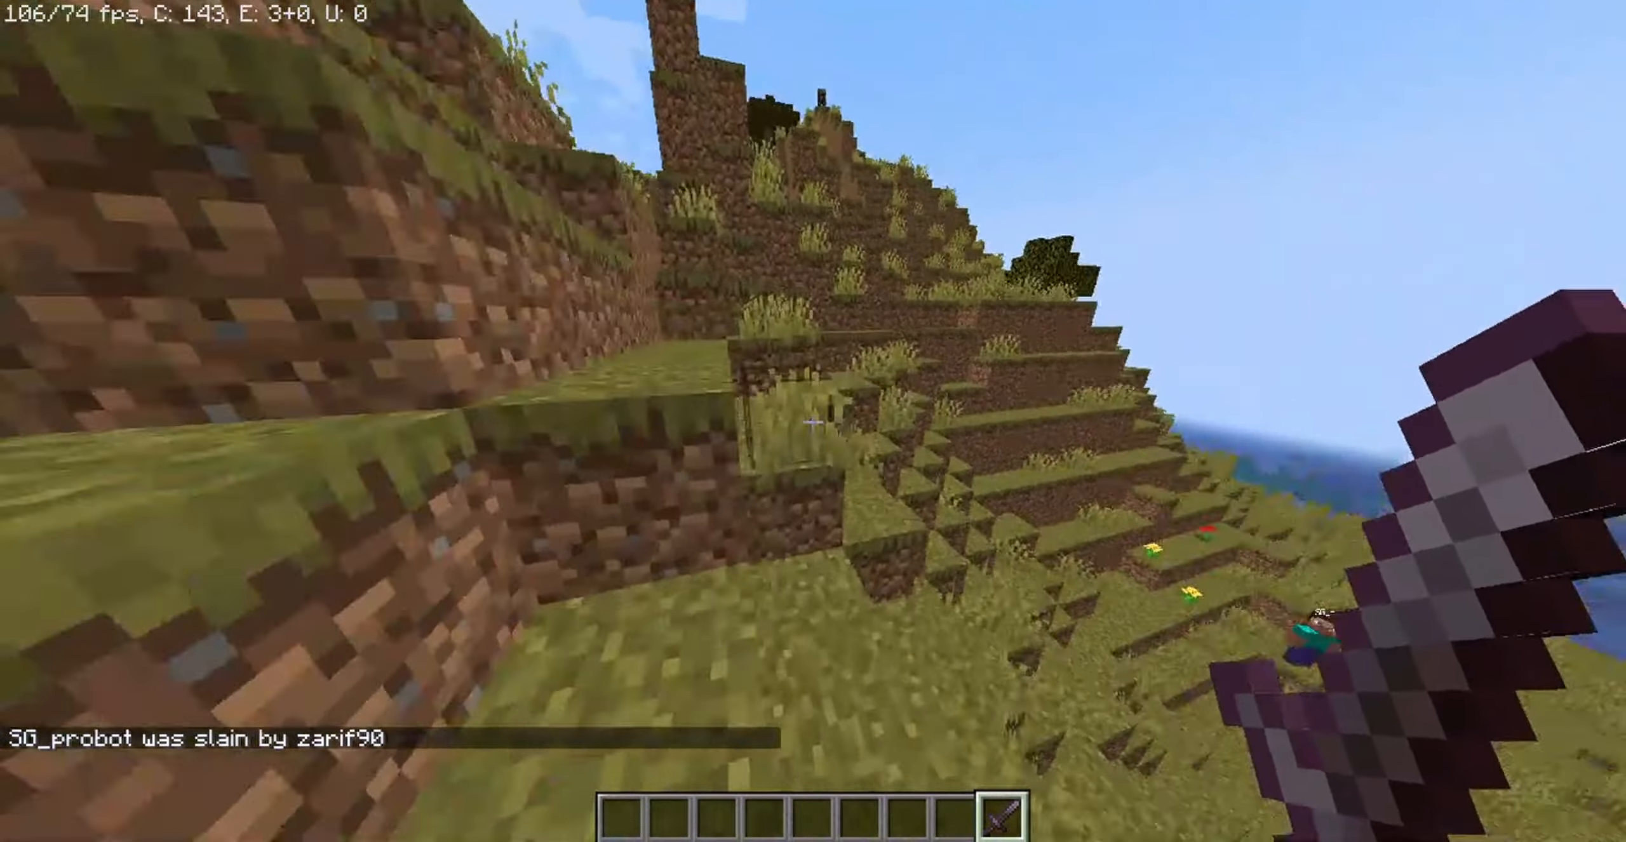
mouse_move(813, 421)
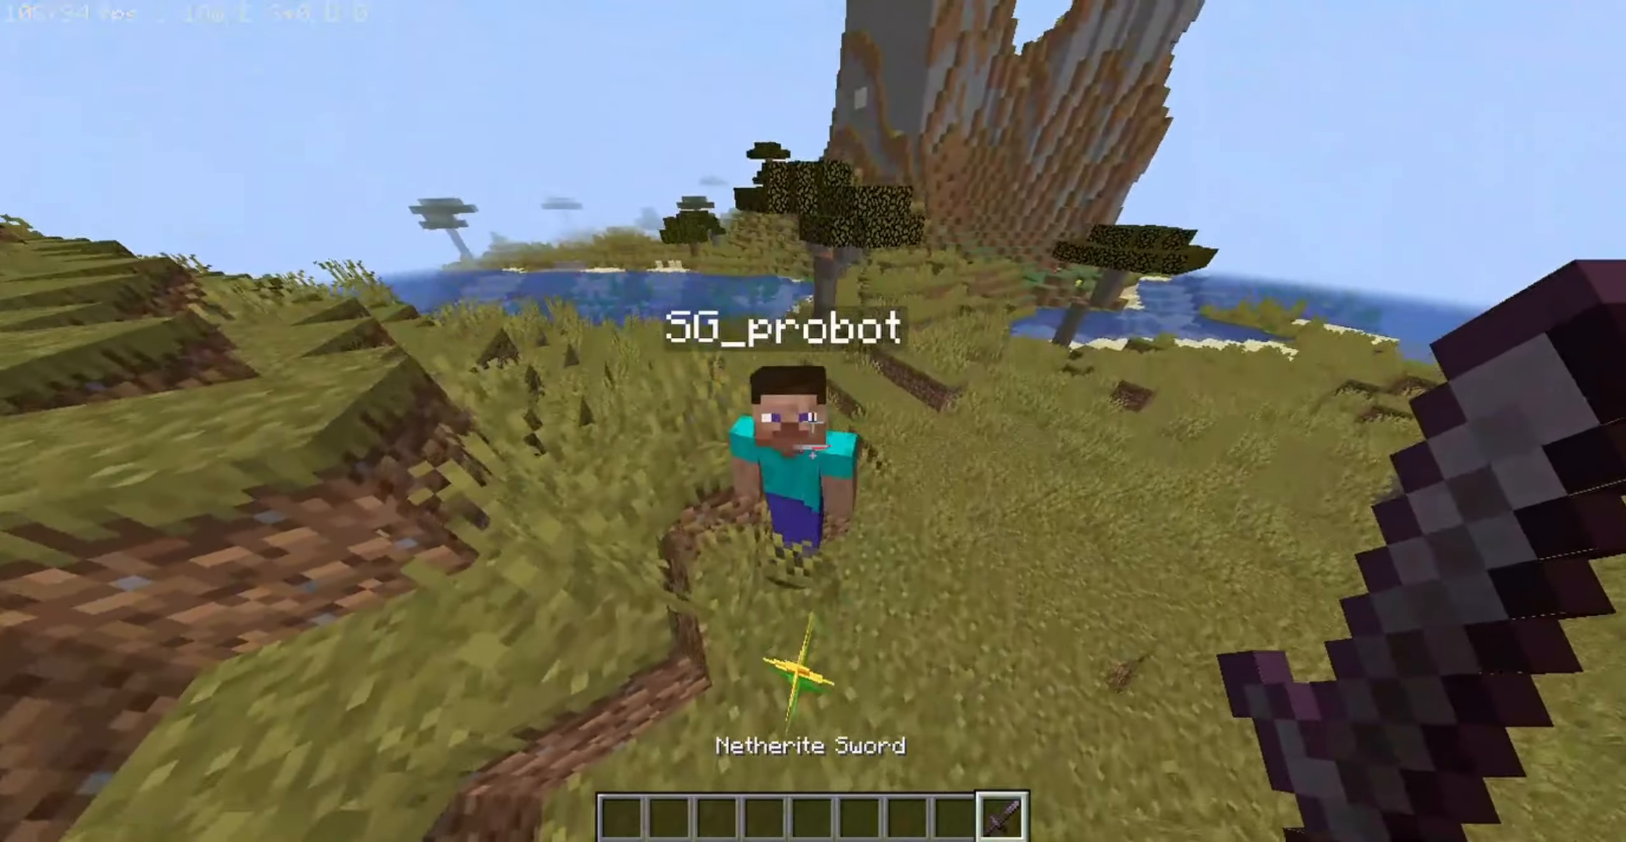
- Remove the netherite sword from the hotbar in the creative inventory
key("e")
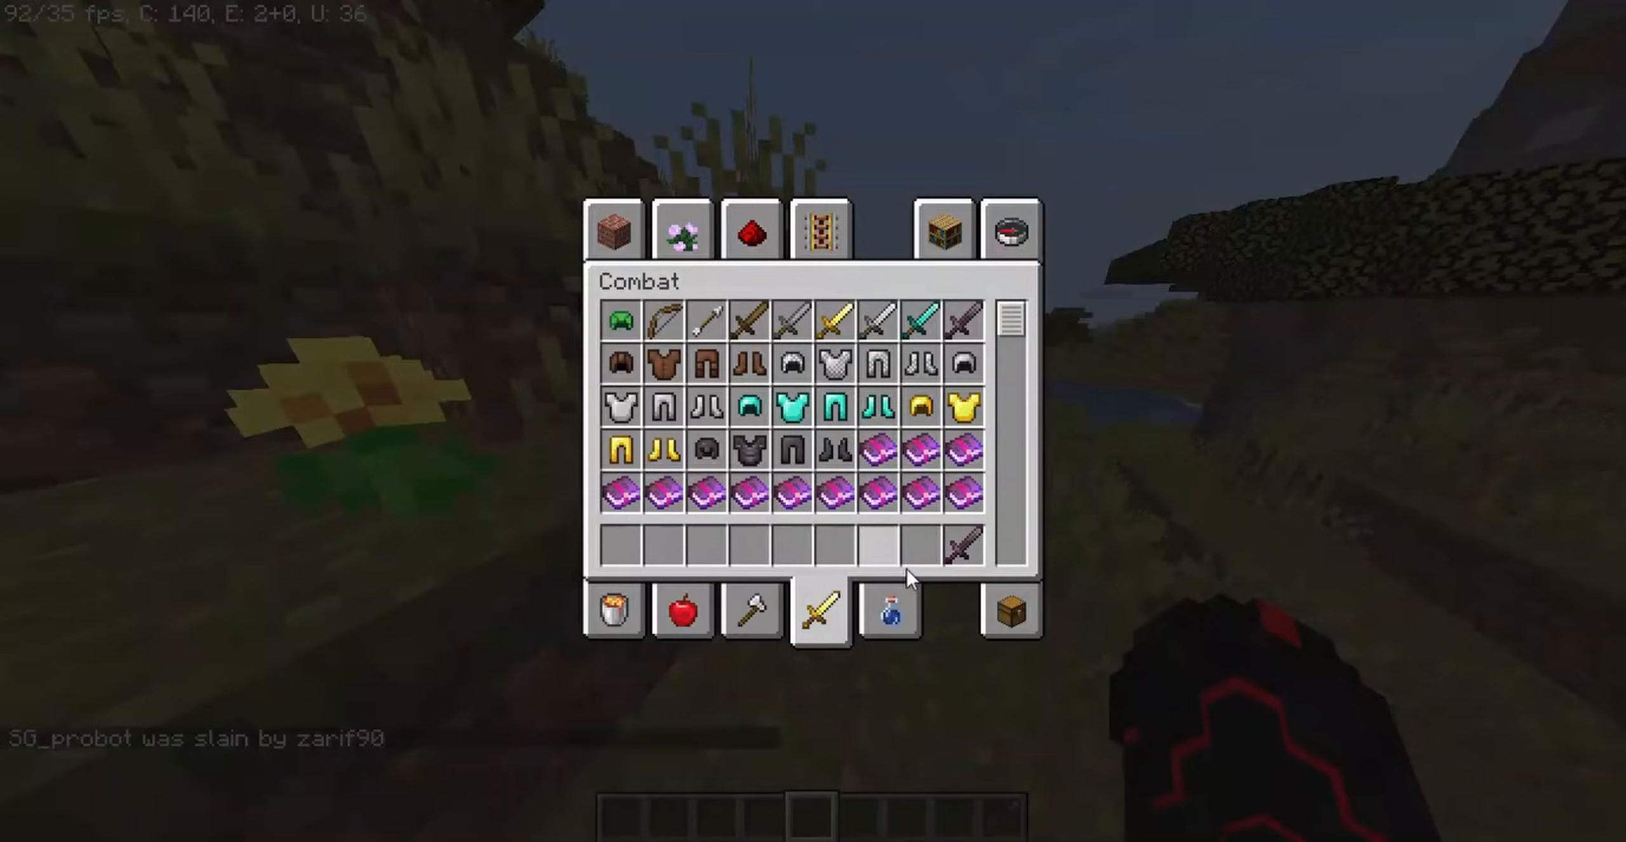
key("Escape")
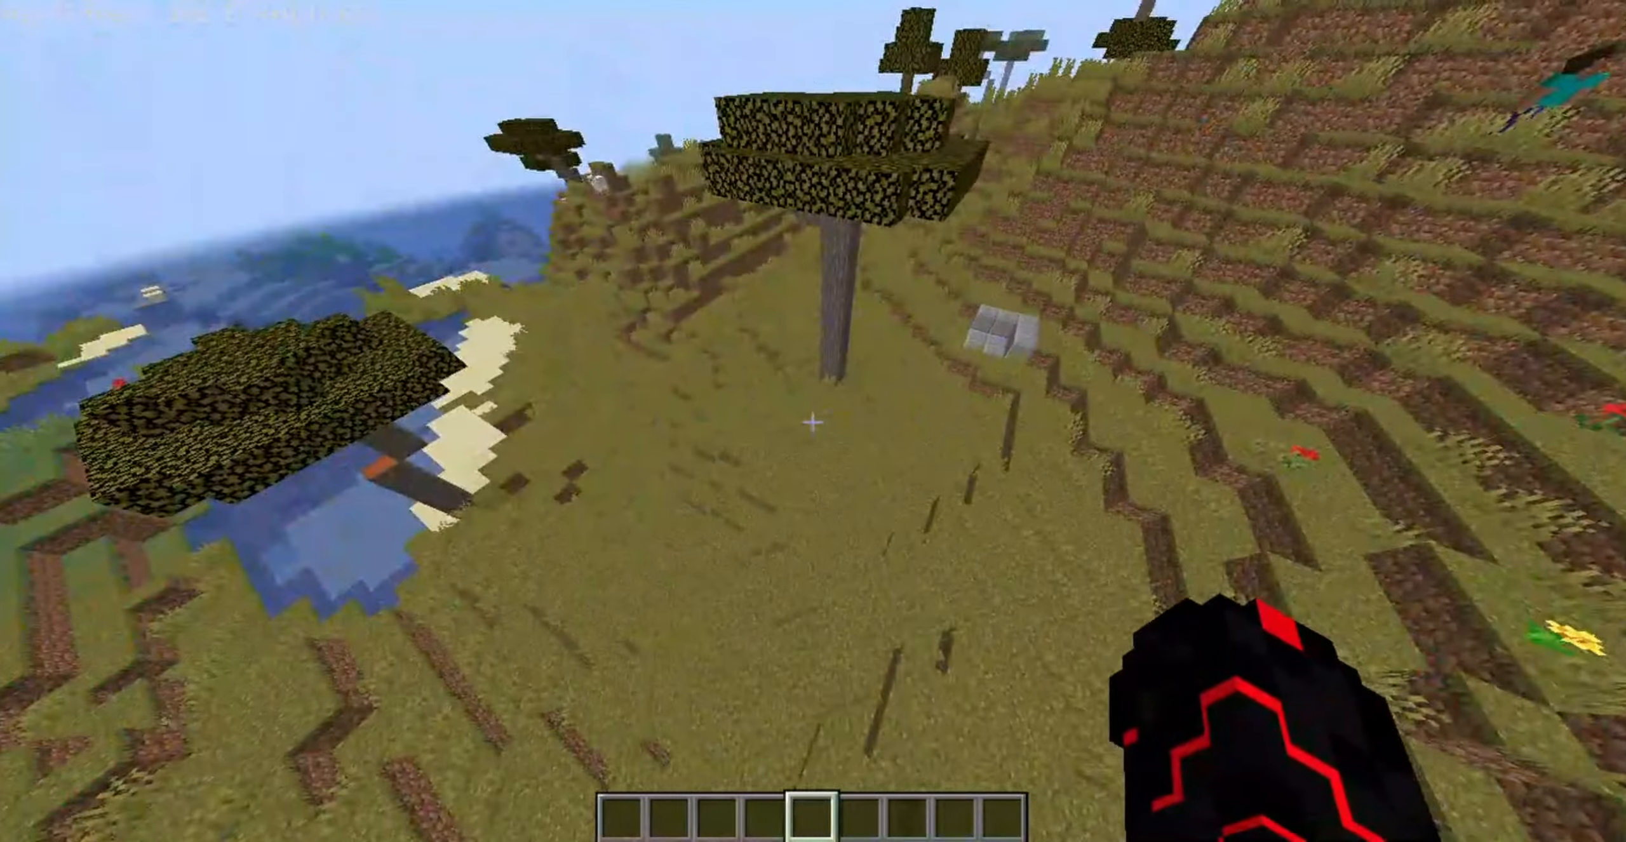
- Enter 'zarif90' in the creative inventory, then break the zarif90 oak sign
key("e")
type("sin")
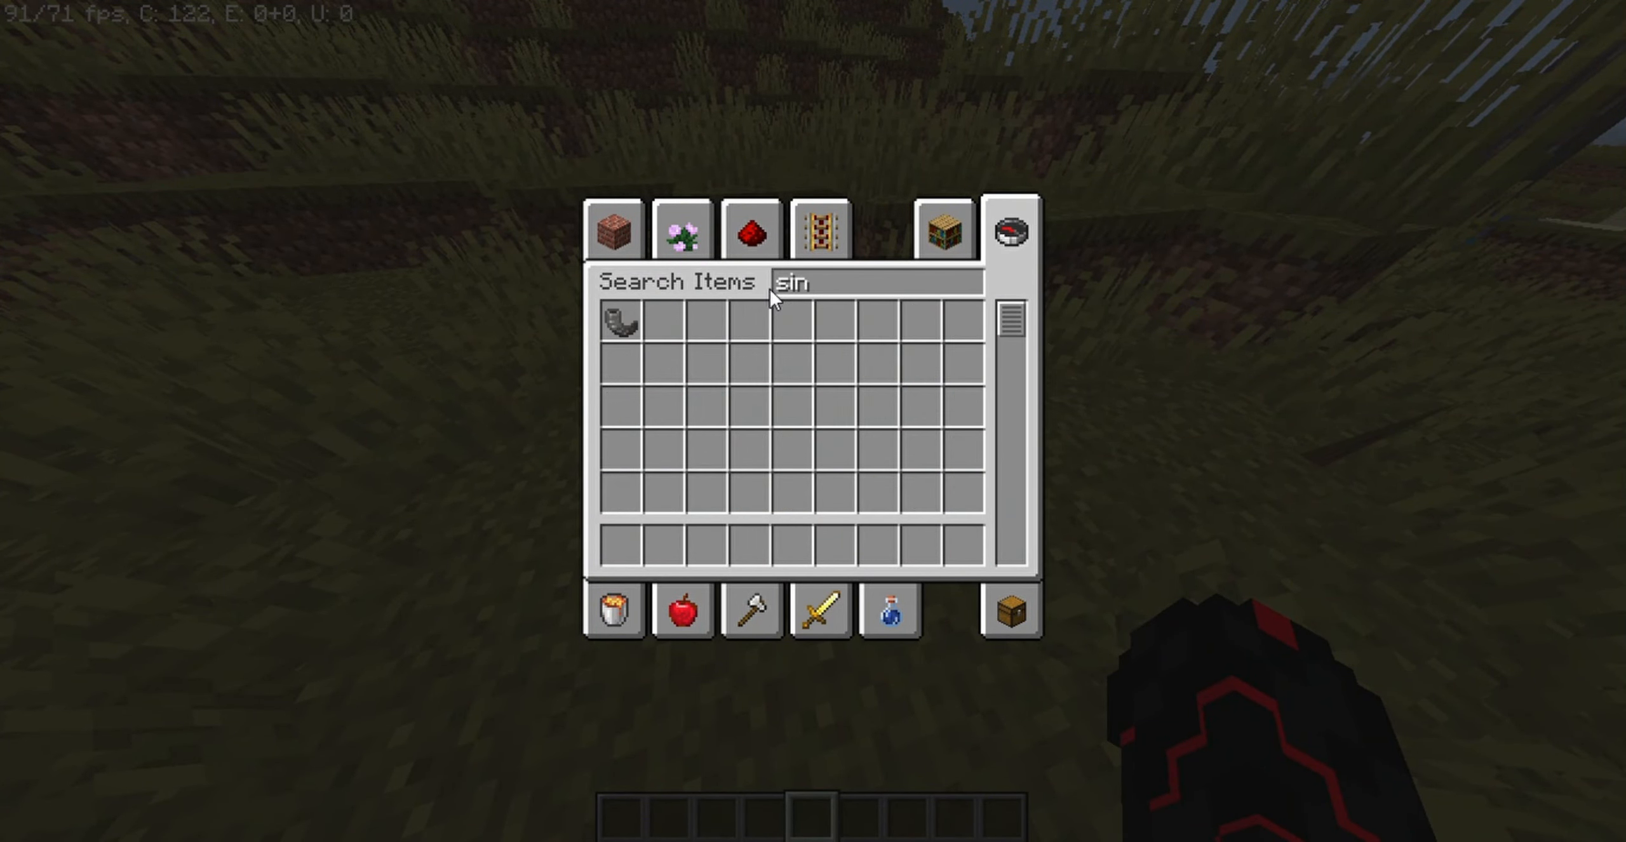
key("Backspace")
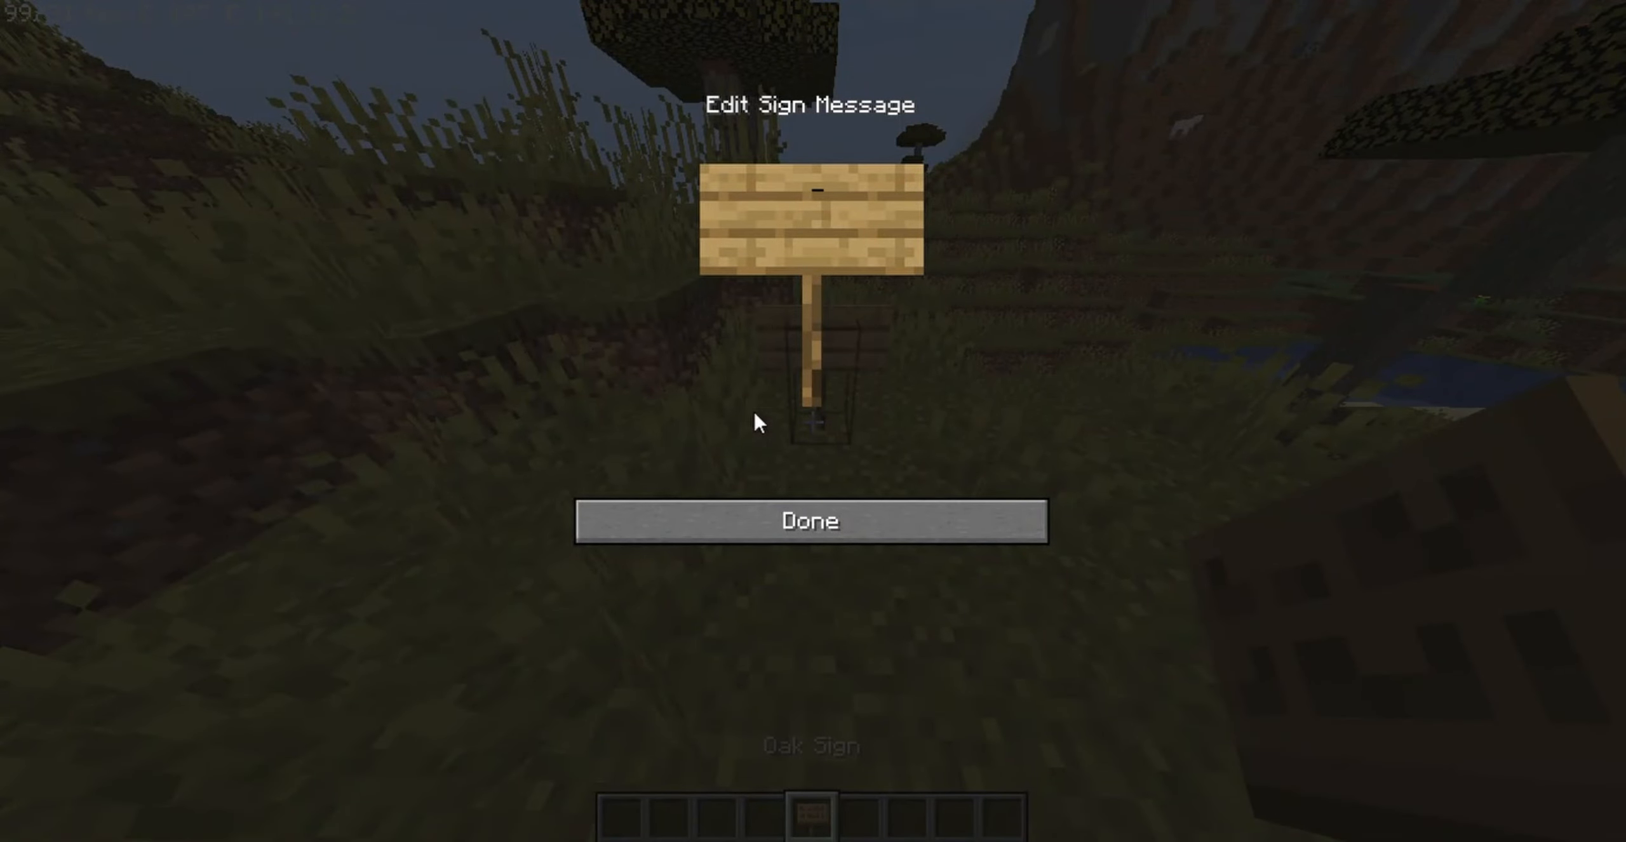
type("zarif")
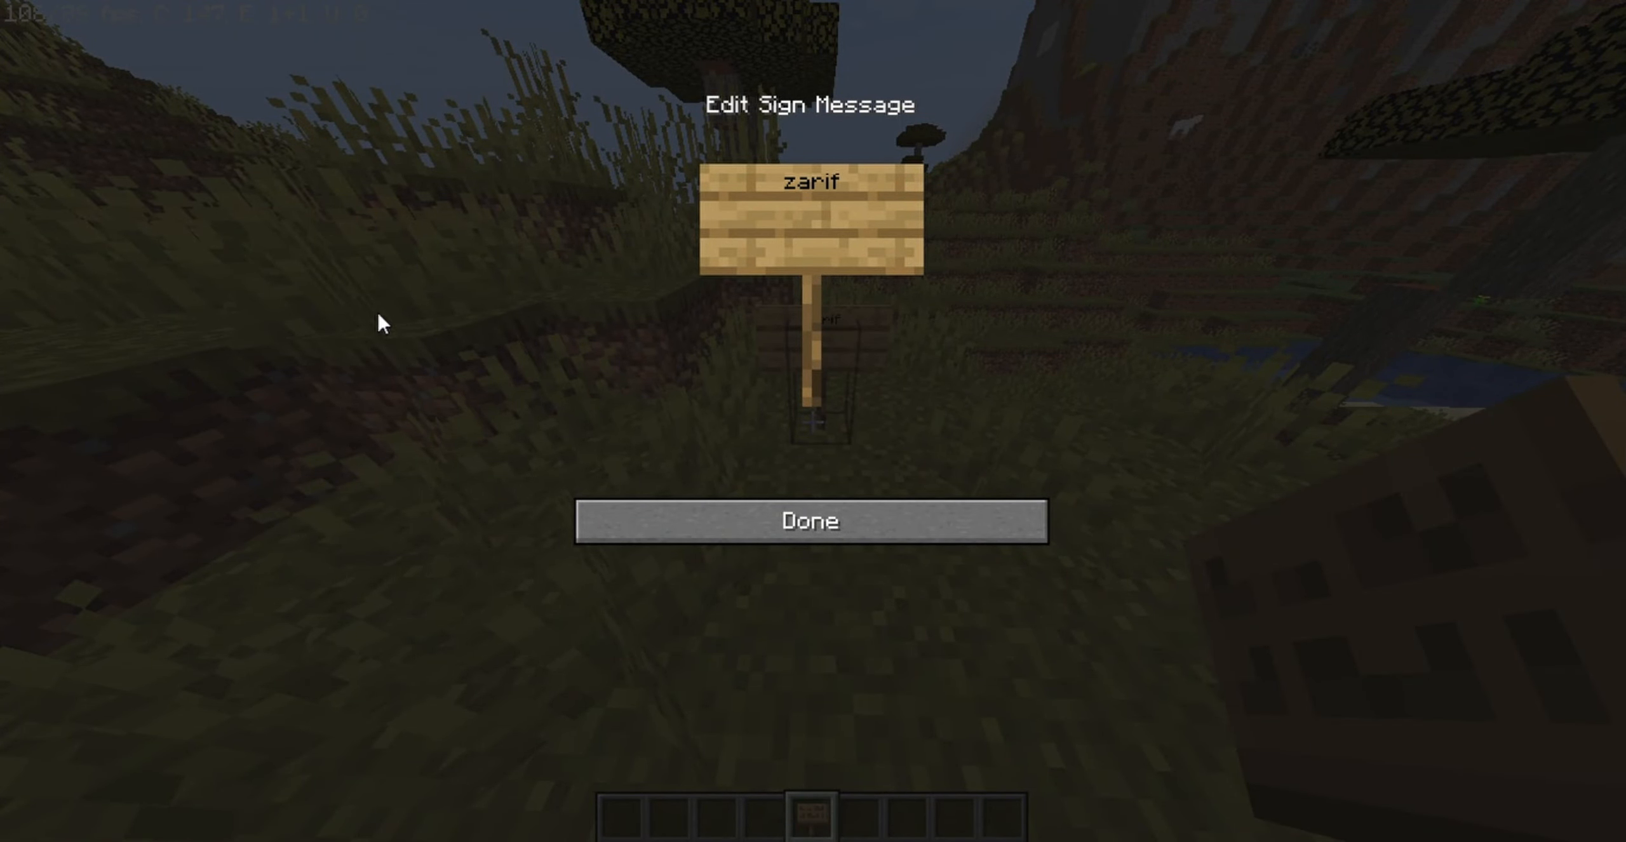
type("90")
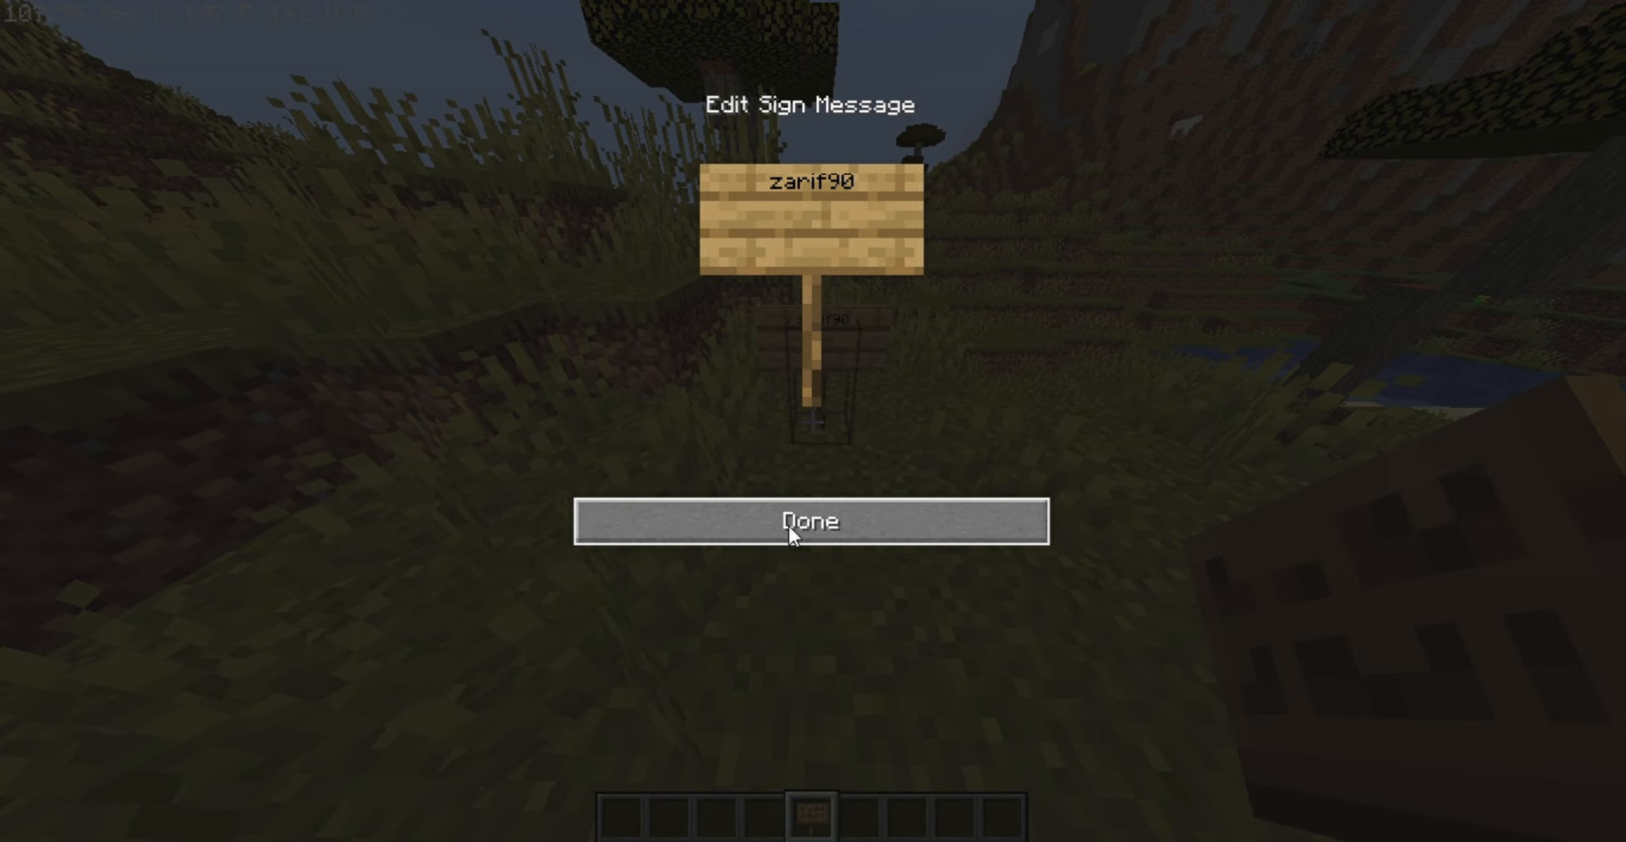
left_click(810, 521)
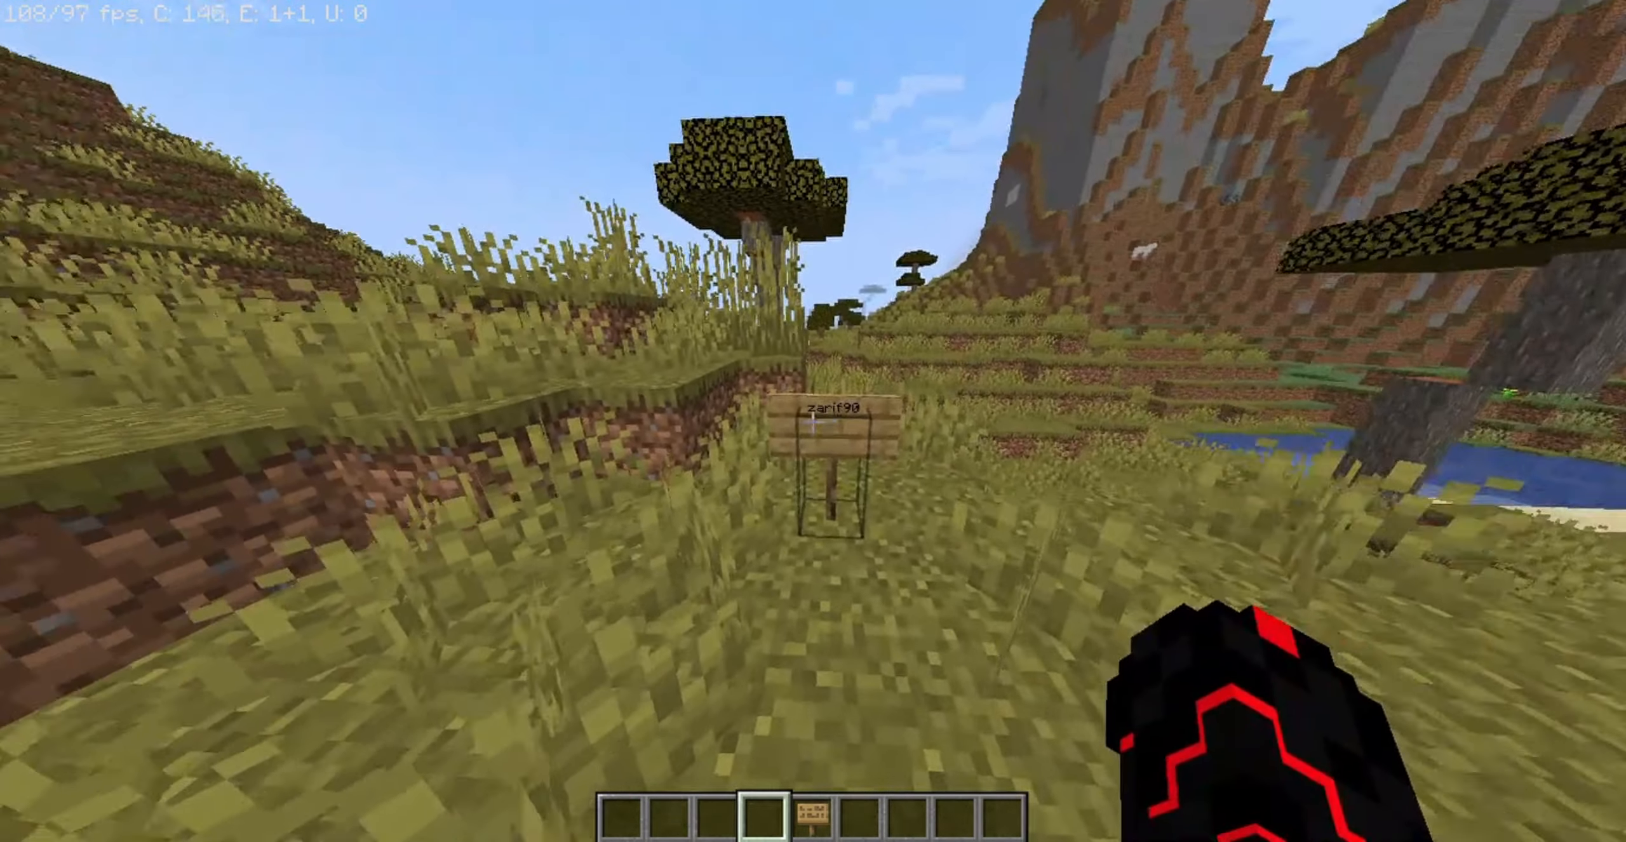
mouse_move(813, 421)
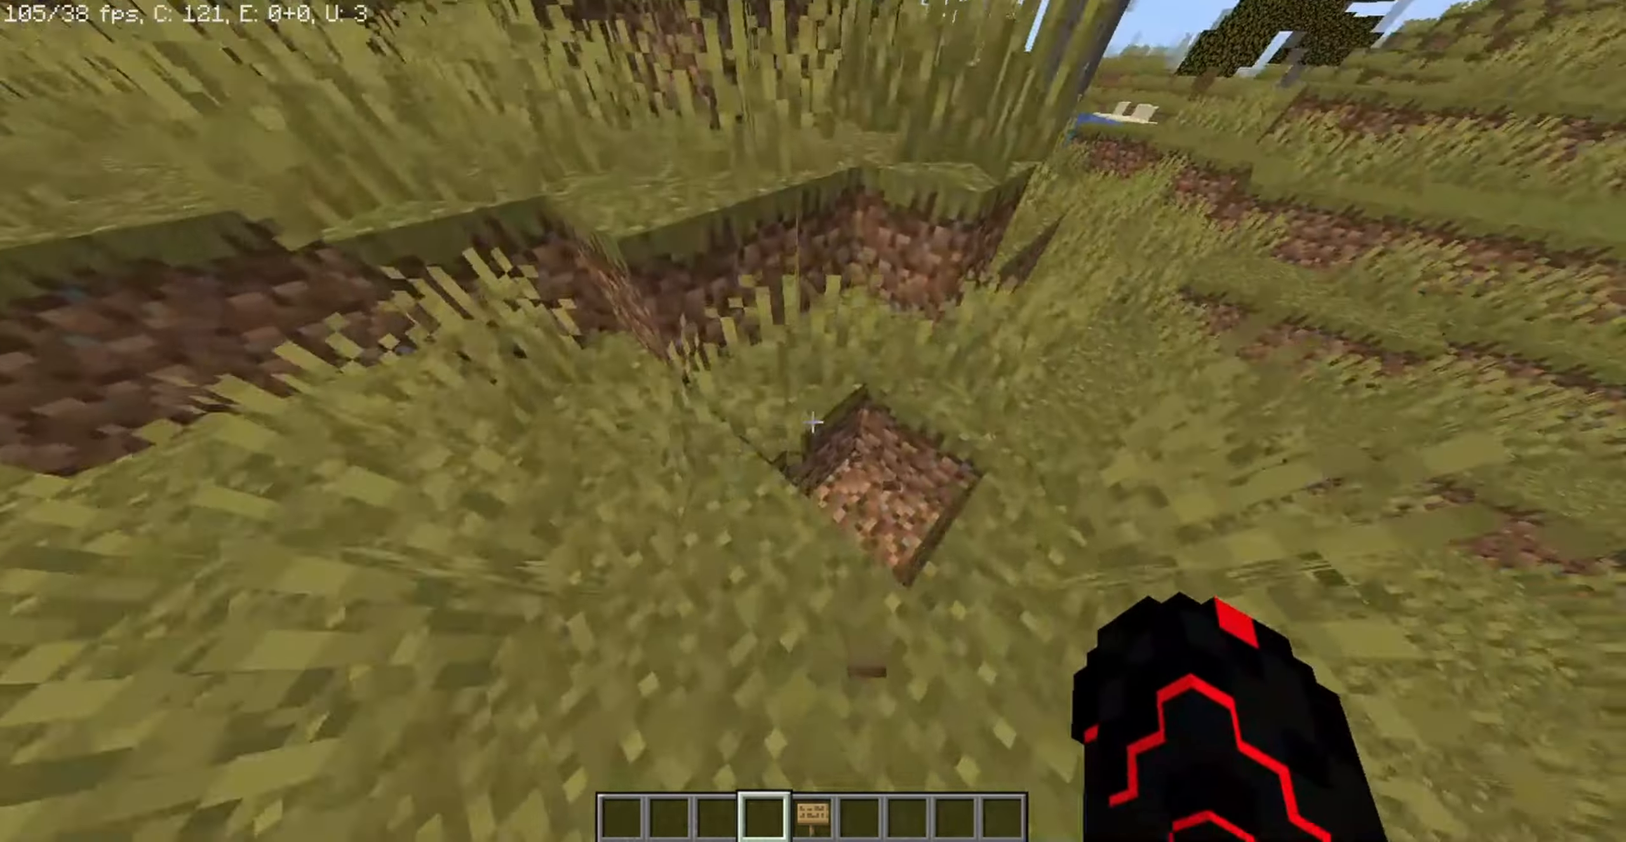
mouse_move(813, 421)
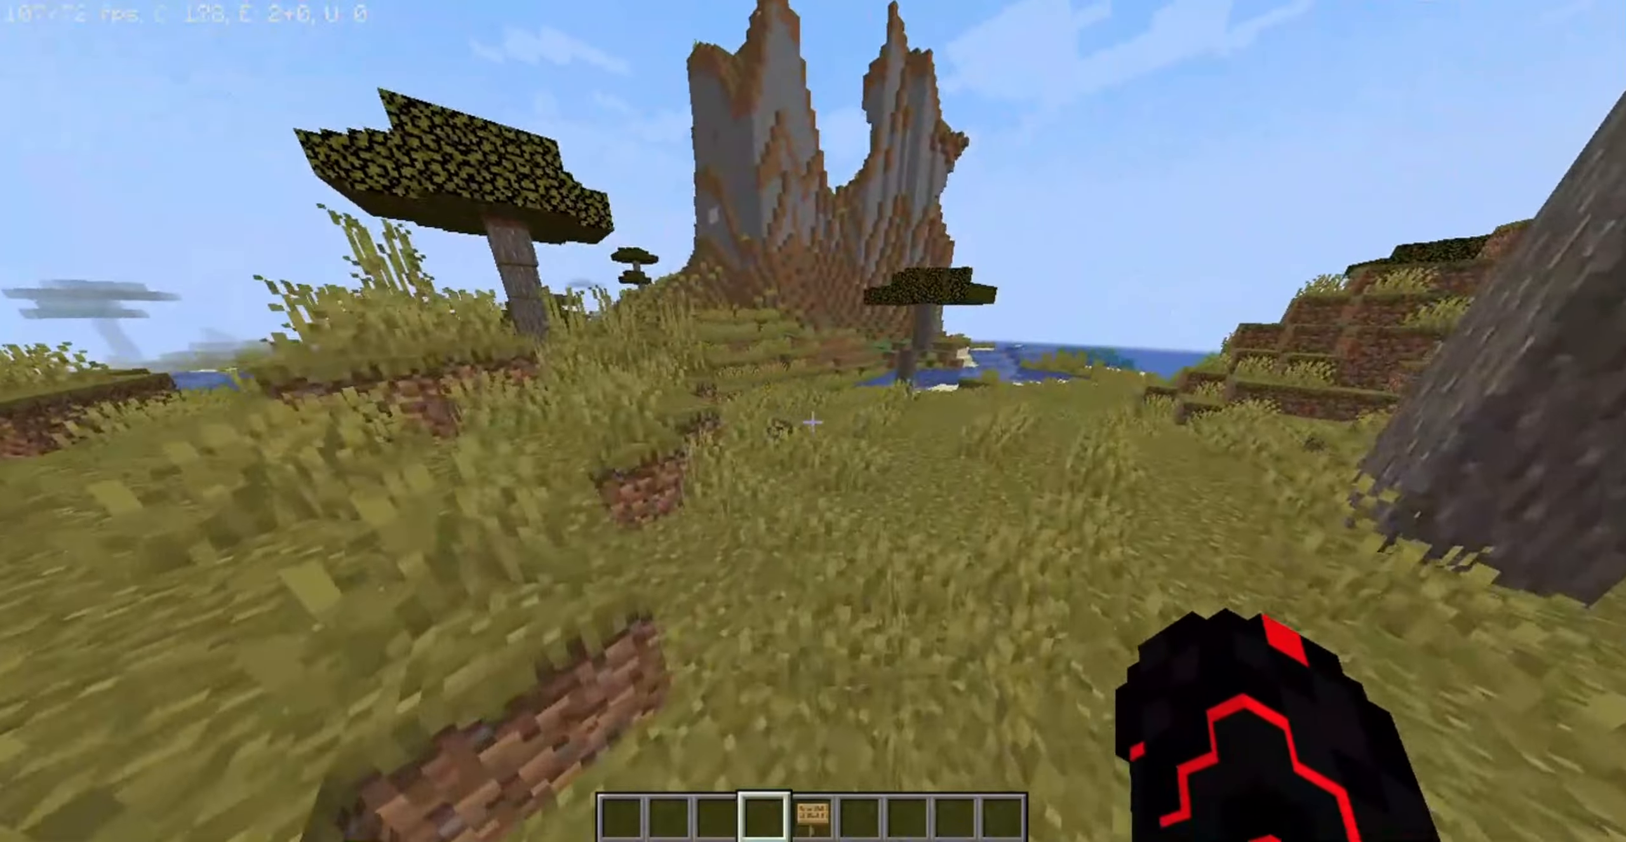
mouse_move(813, 422)
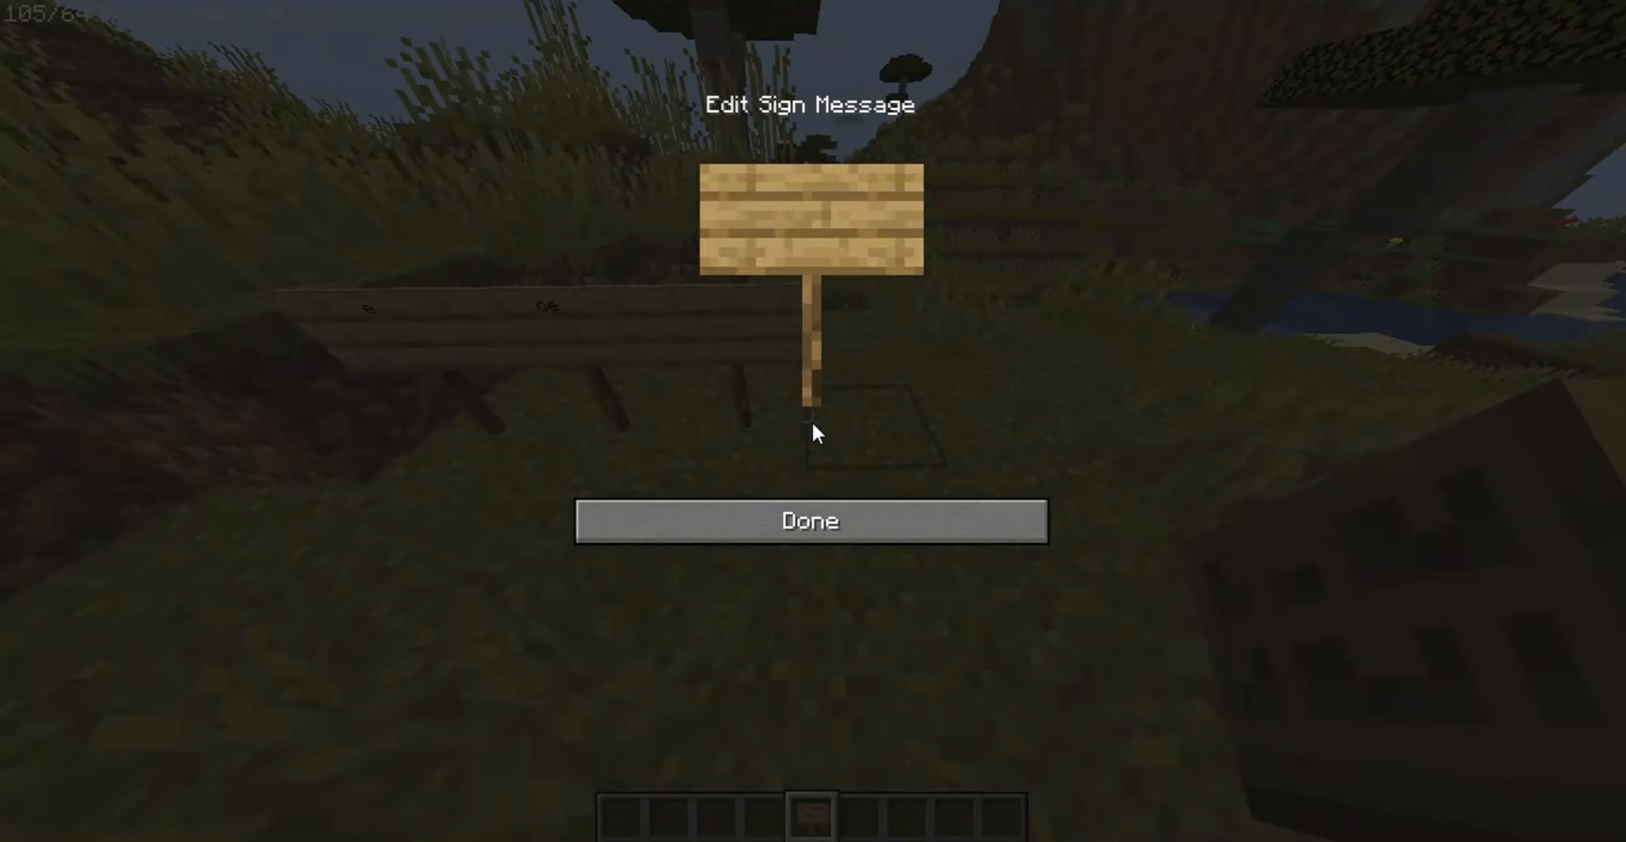
type("e")
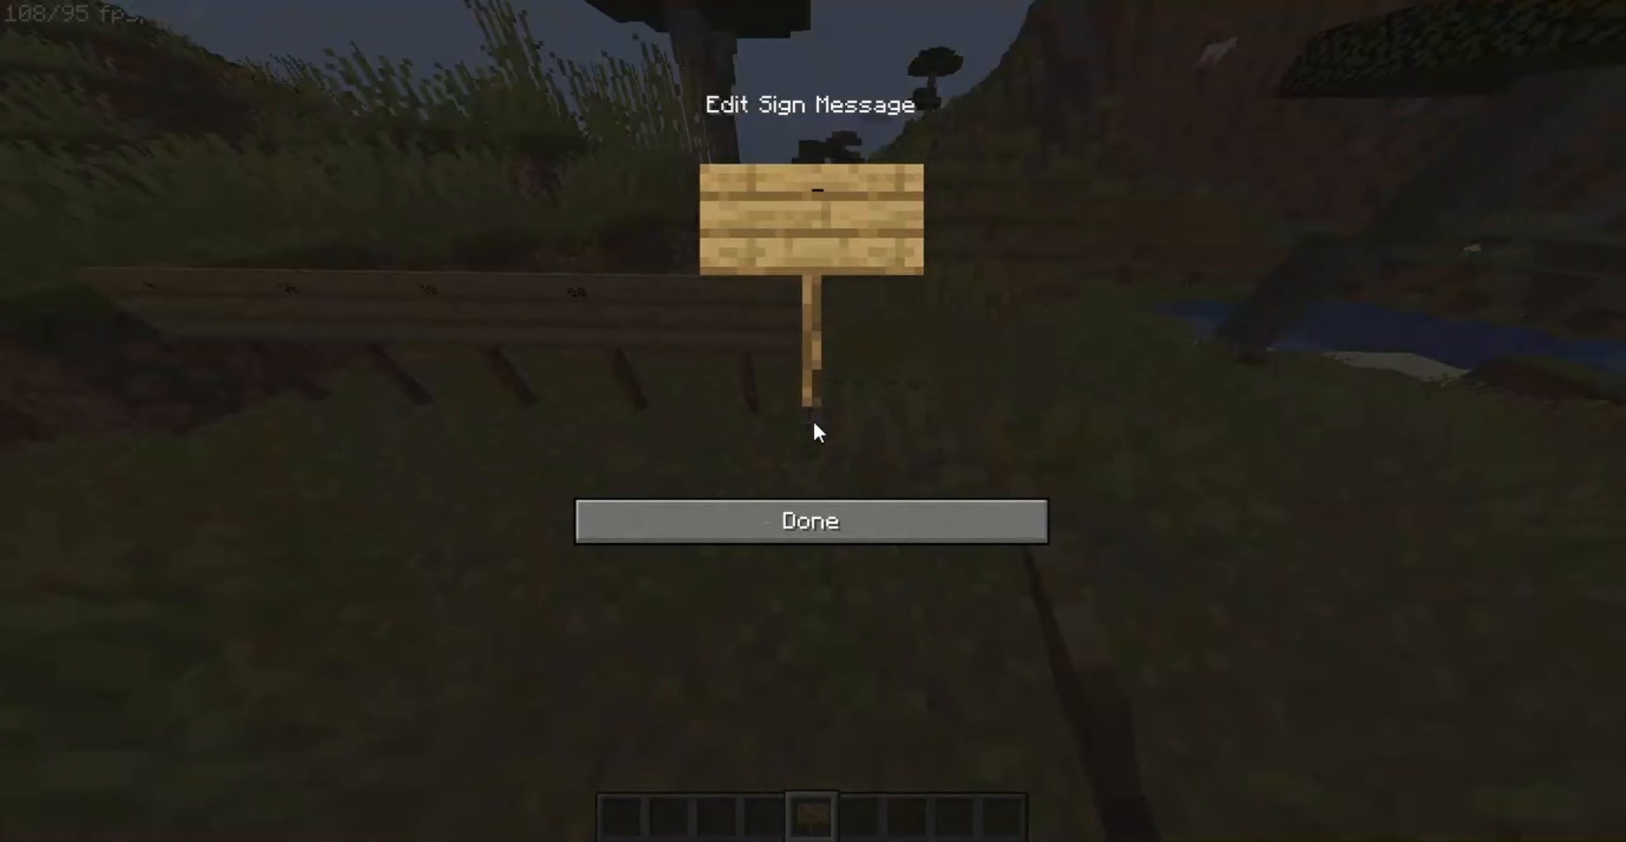
left_click(810, 521)
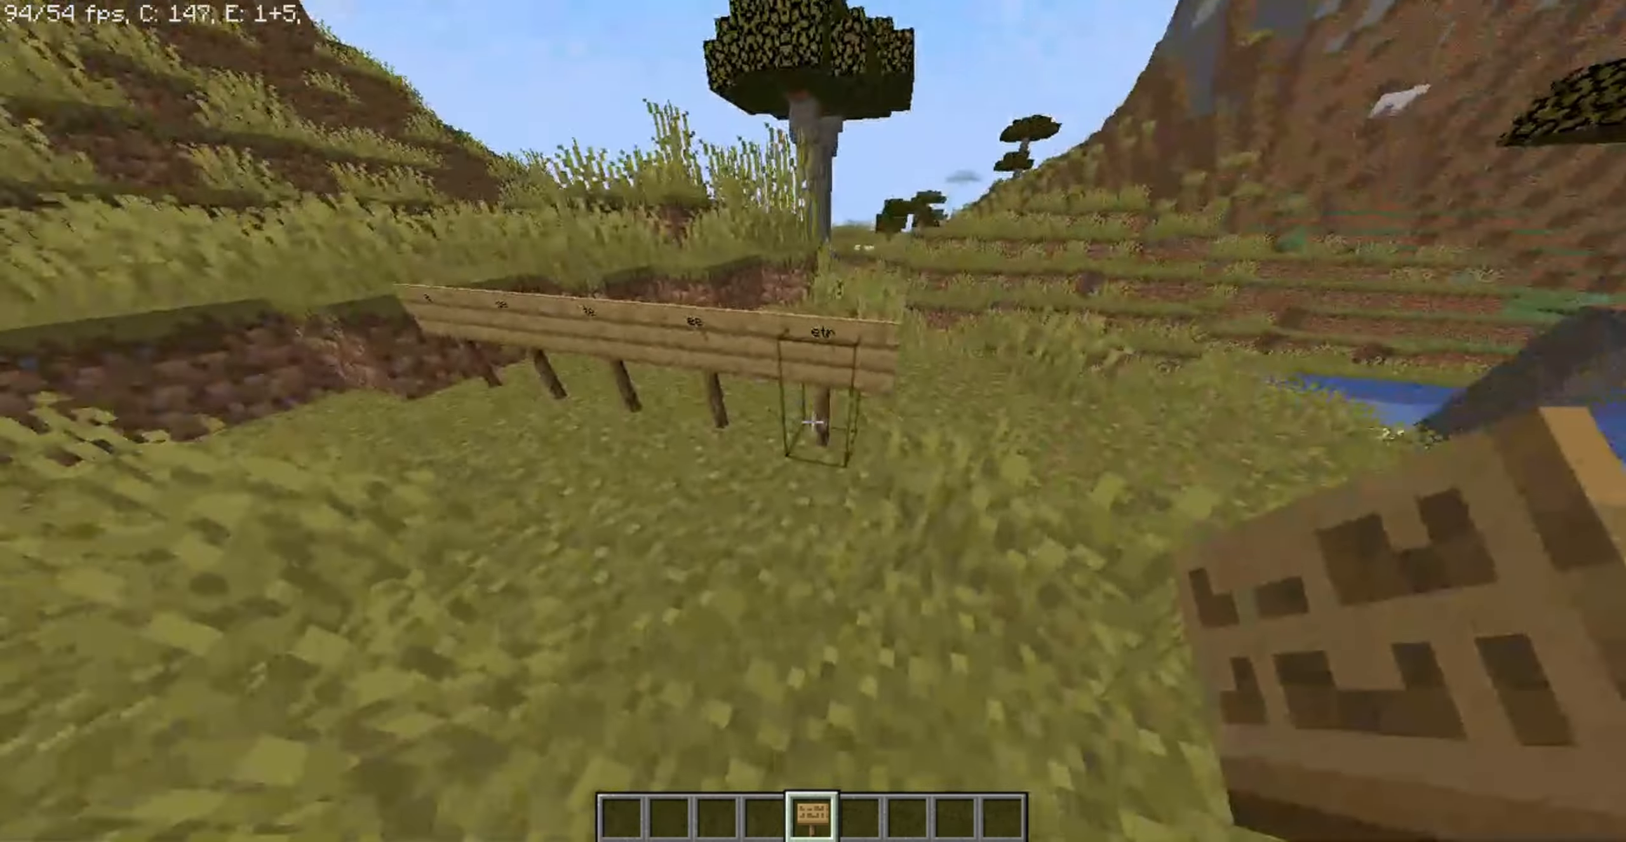
mouse_move(813, 421)
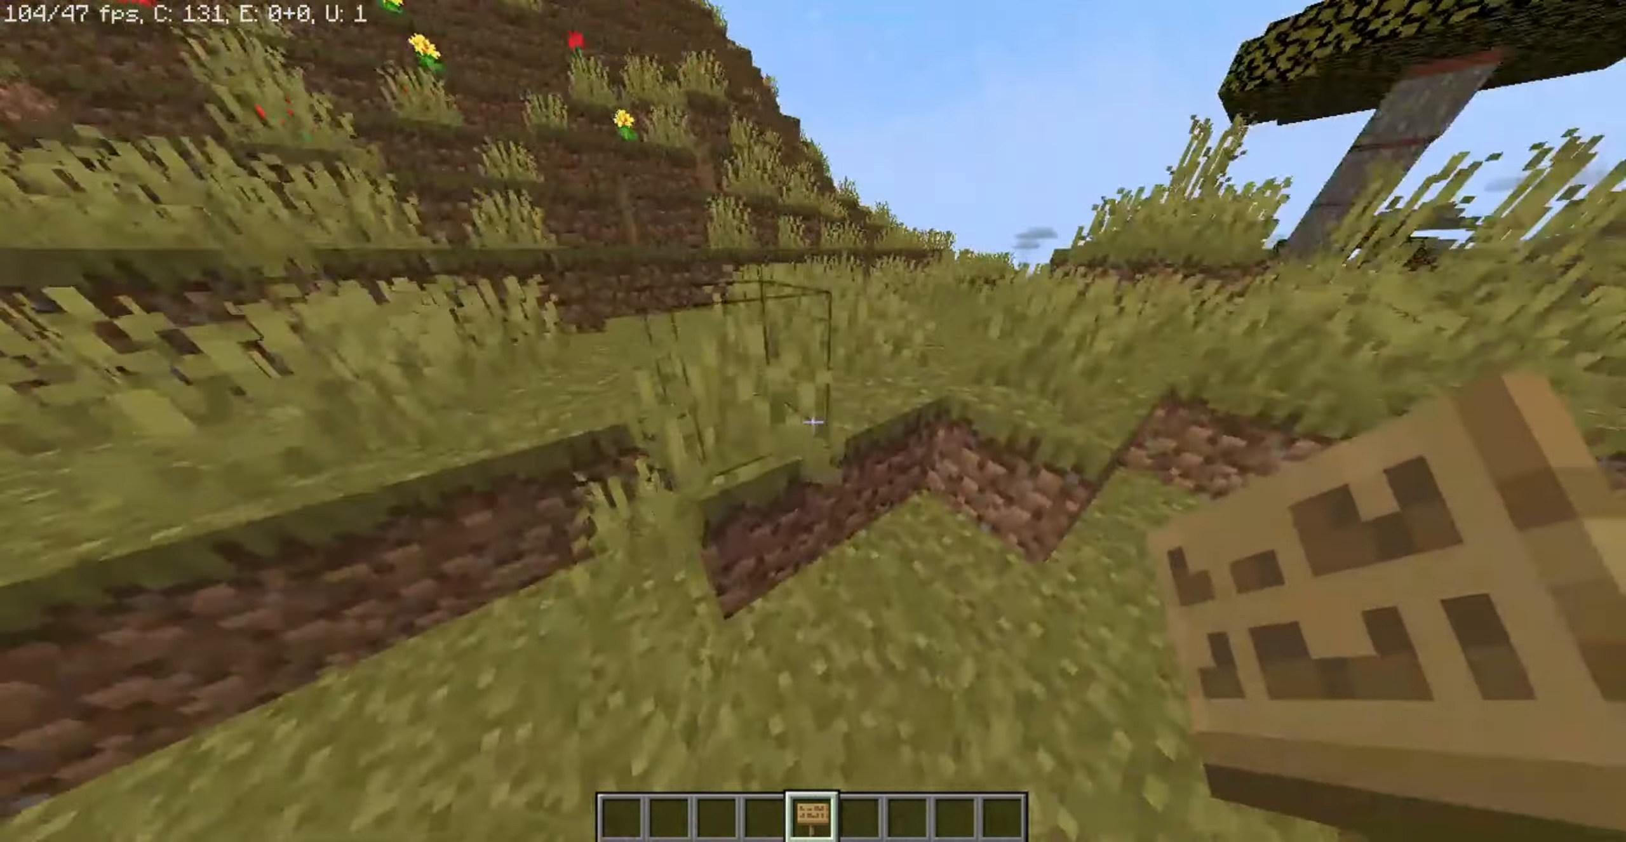
mouse_move(814, 421)
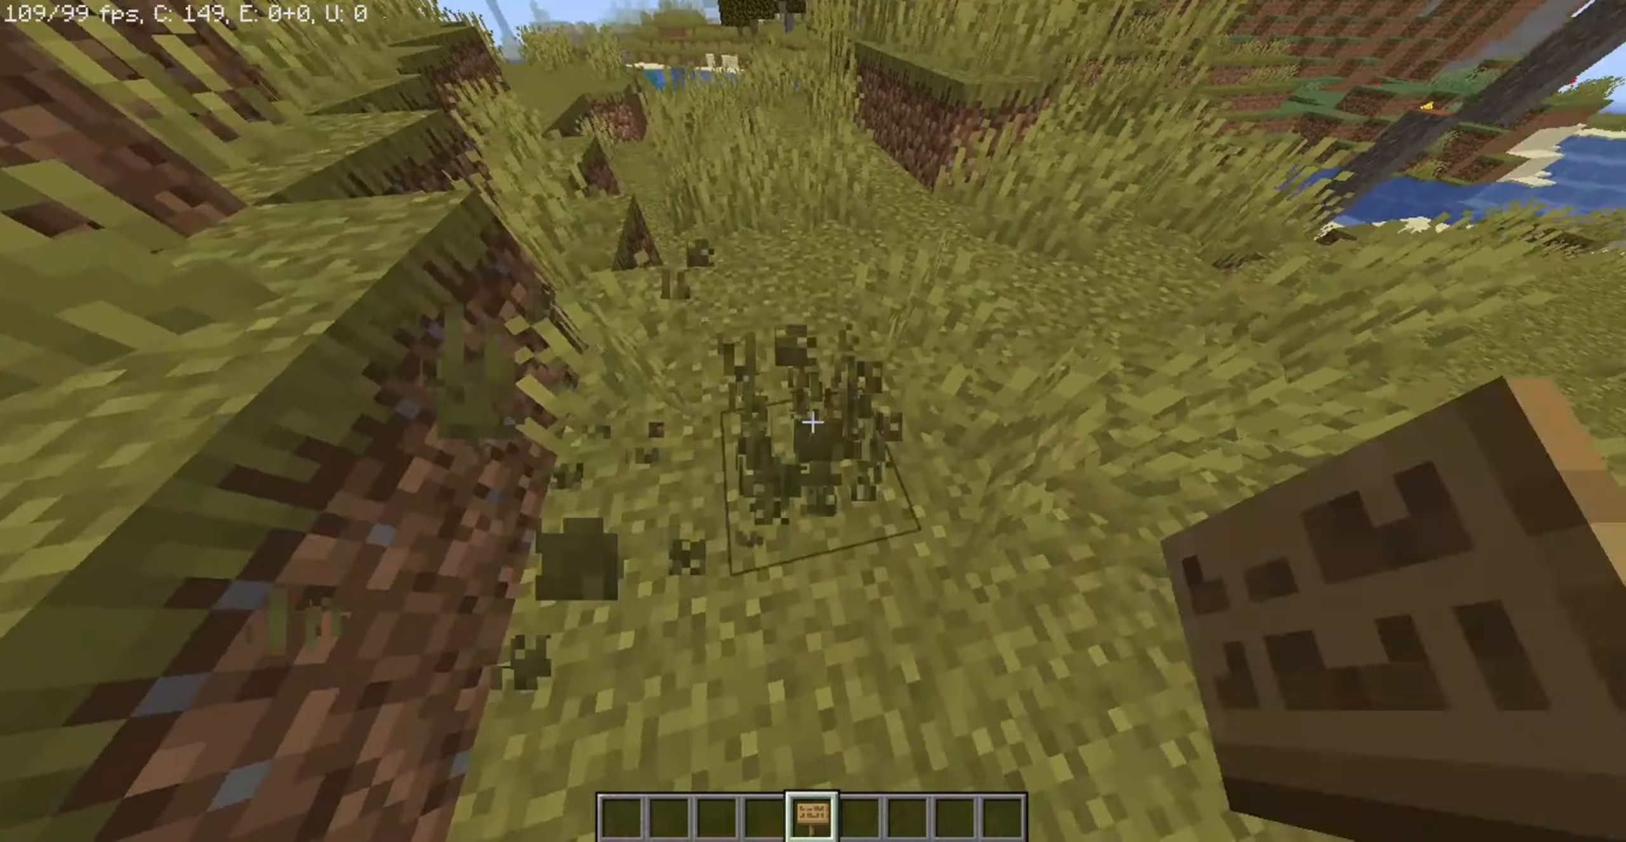
mouse_move(813, 421)
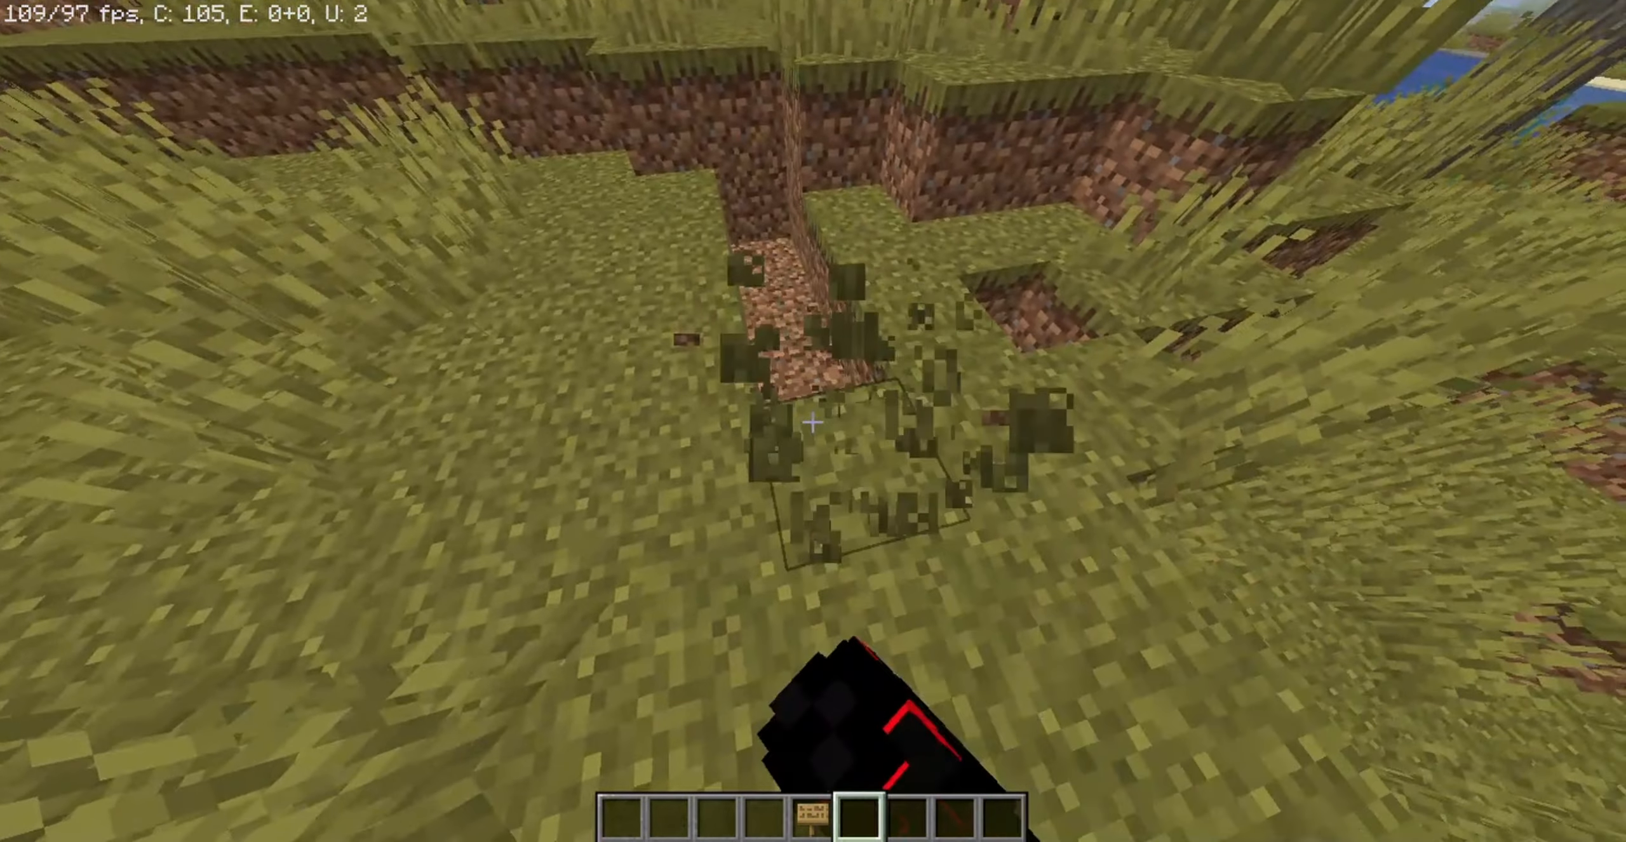
- Search all items for 'chest', take chests to the hotbar, and place two beside the path
key("e")
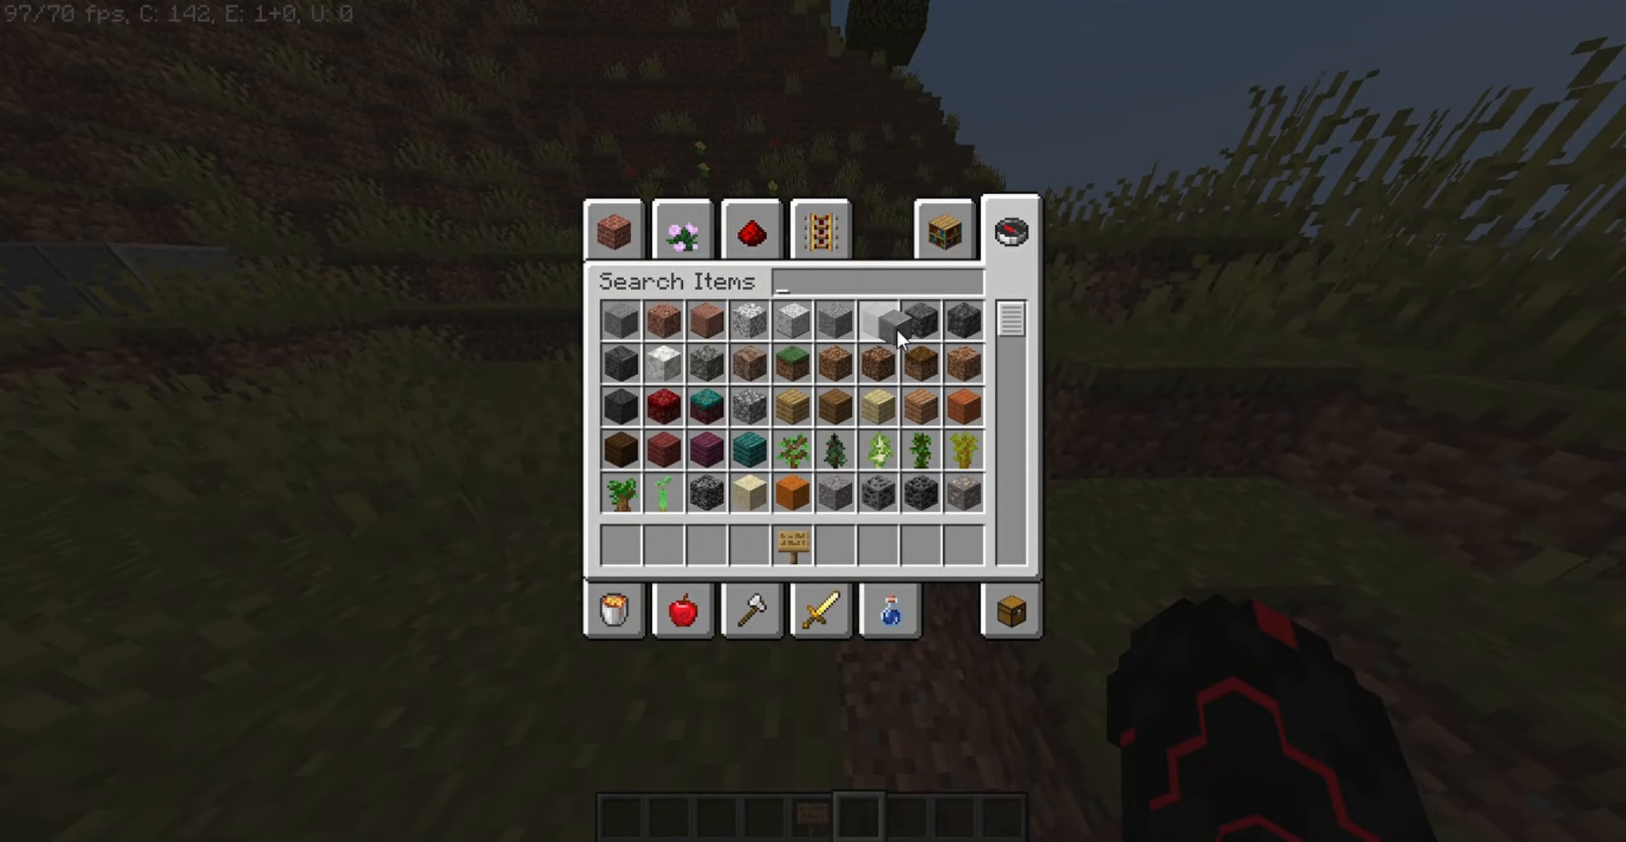
key("Escape")
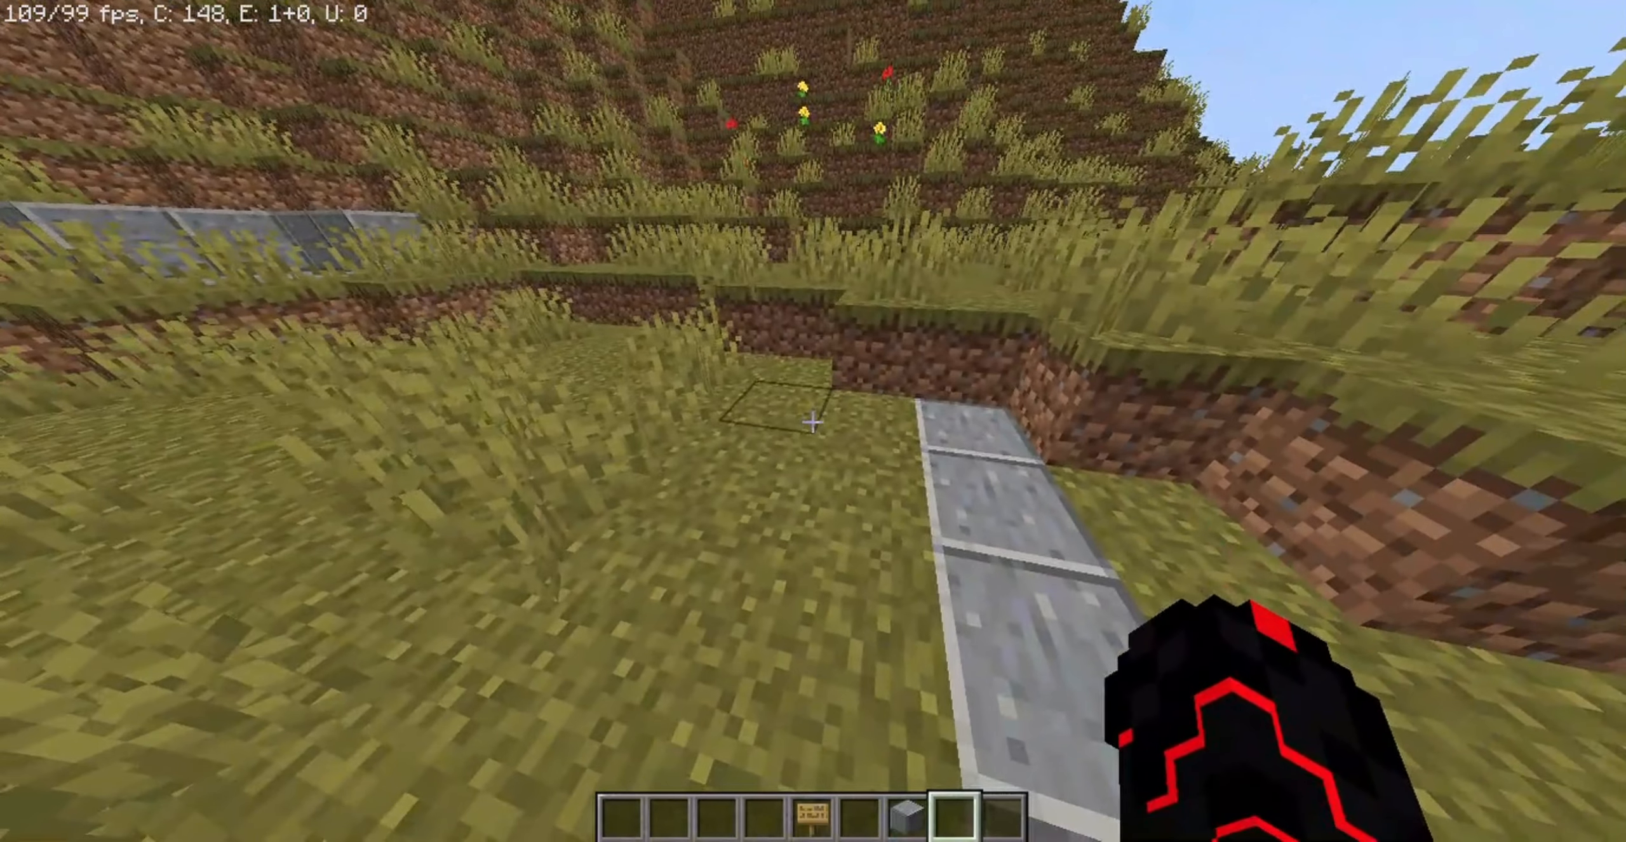
key("e")
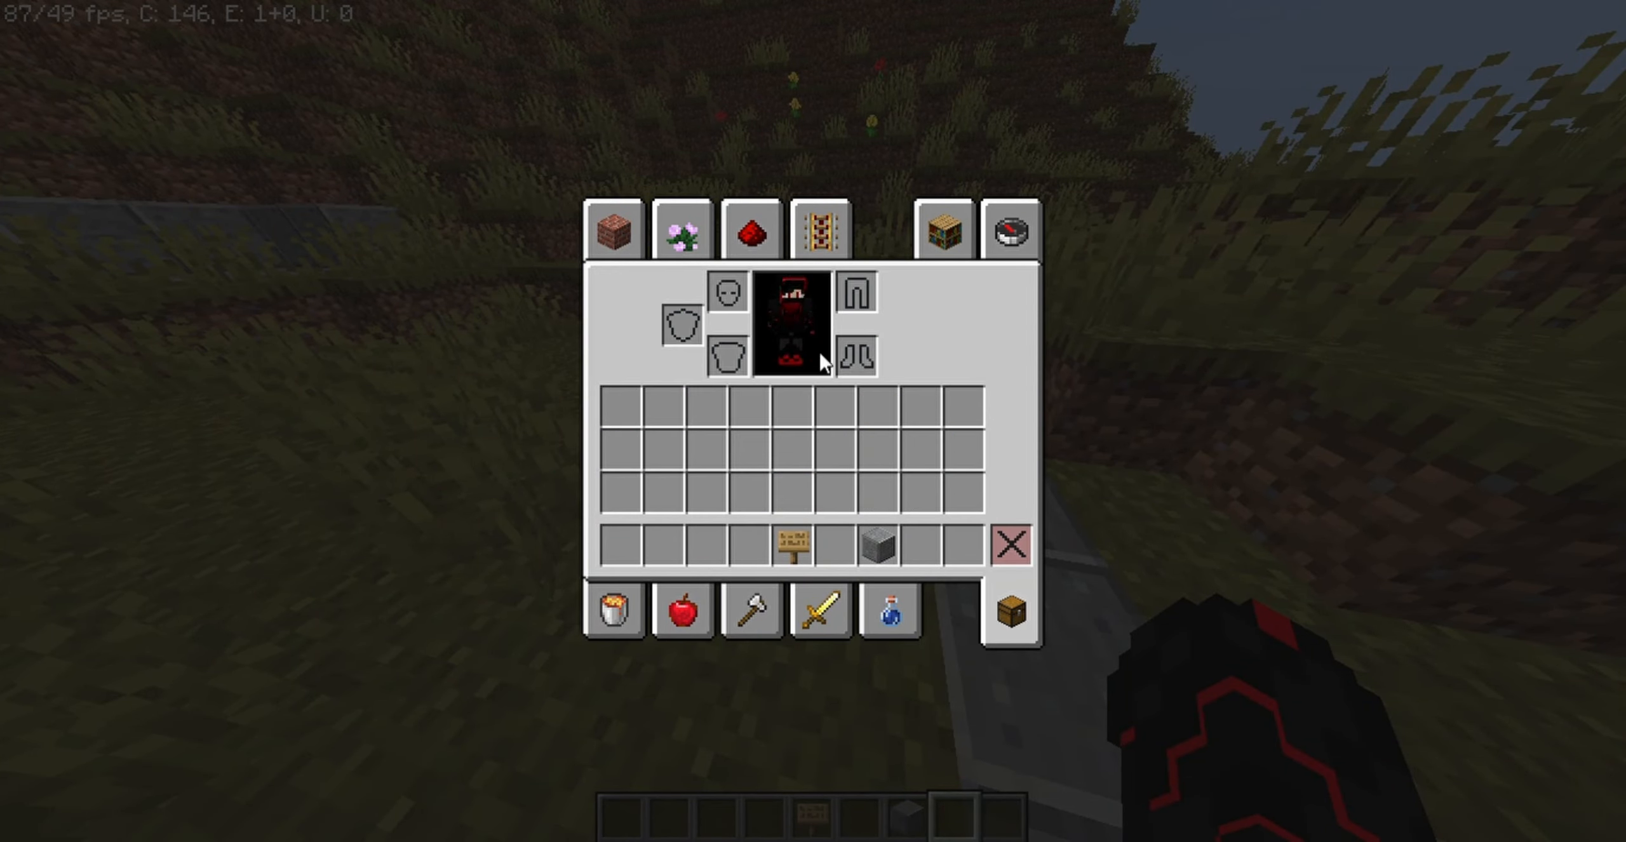
left_click(1010, 231)
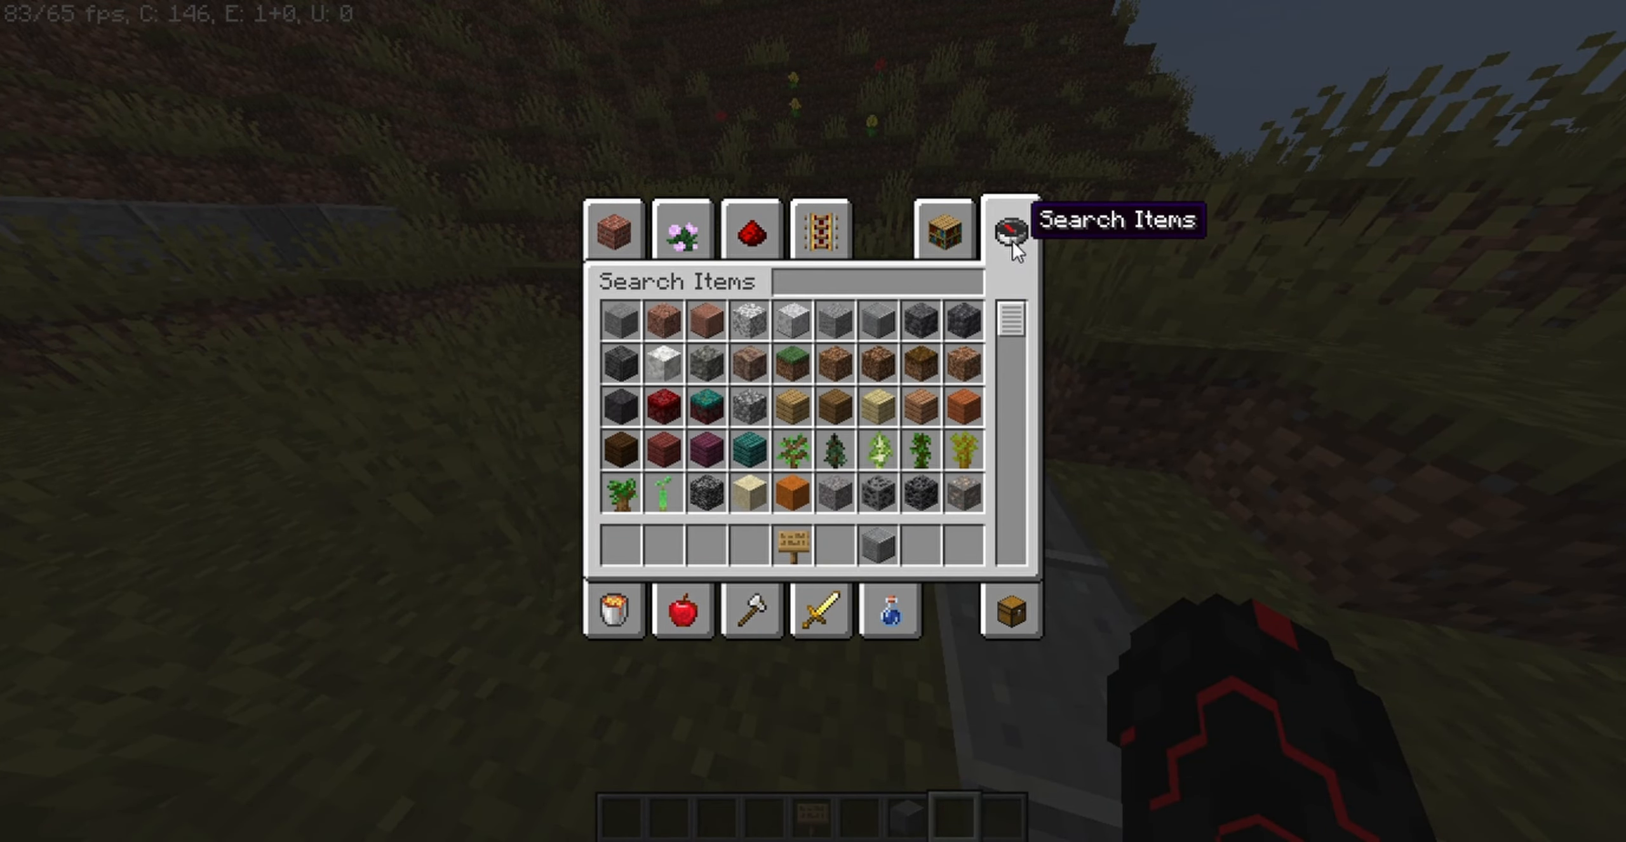
type("c")
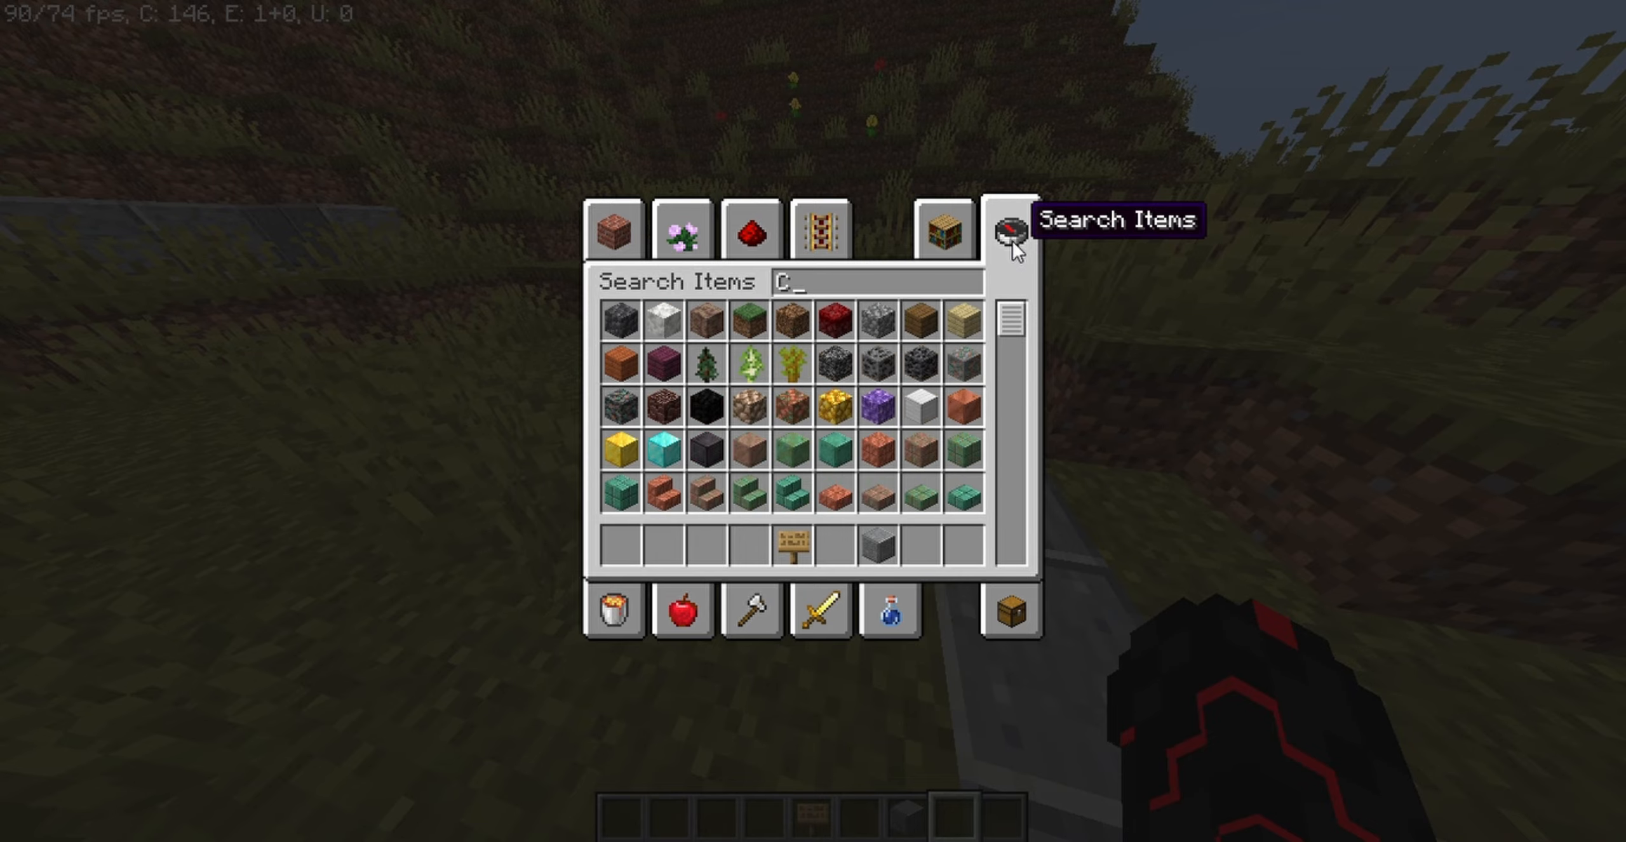
type("HEs")
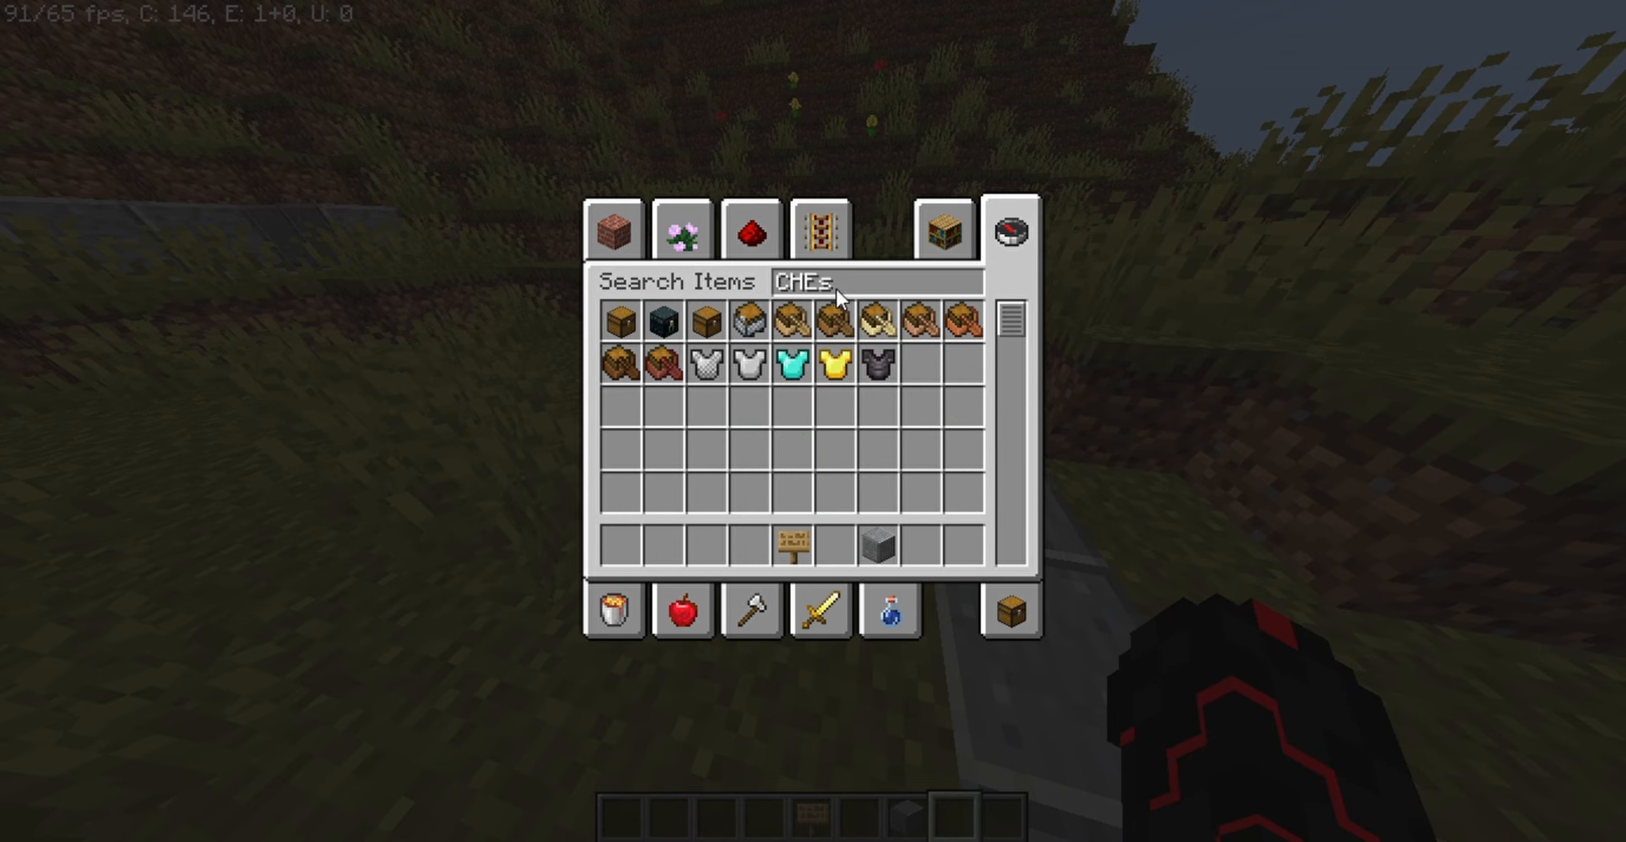
key("Escape")
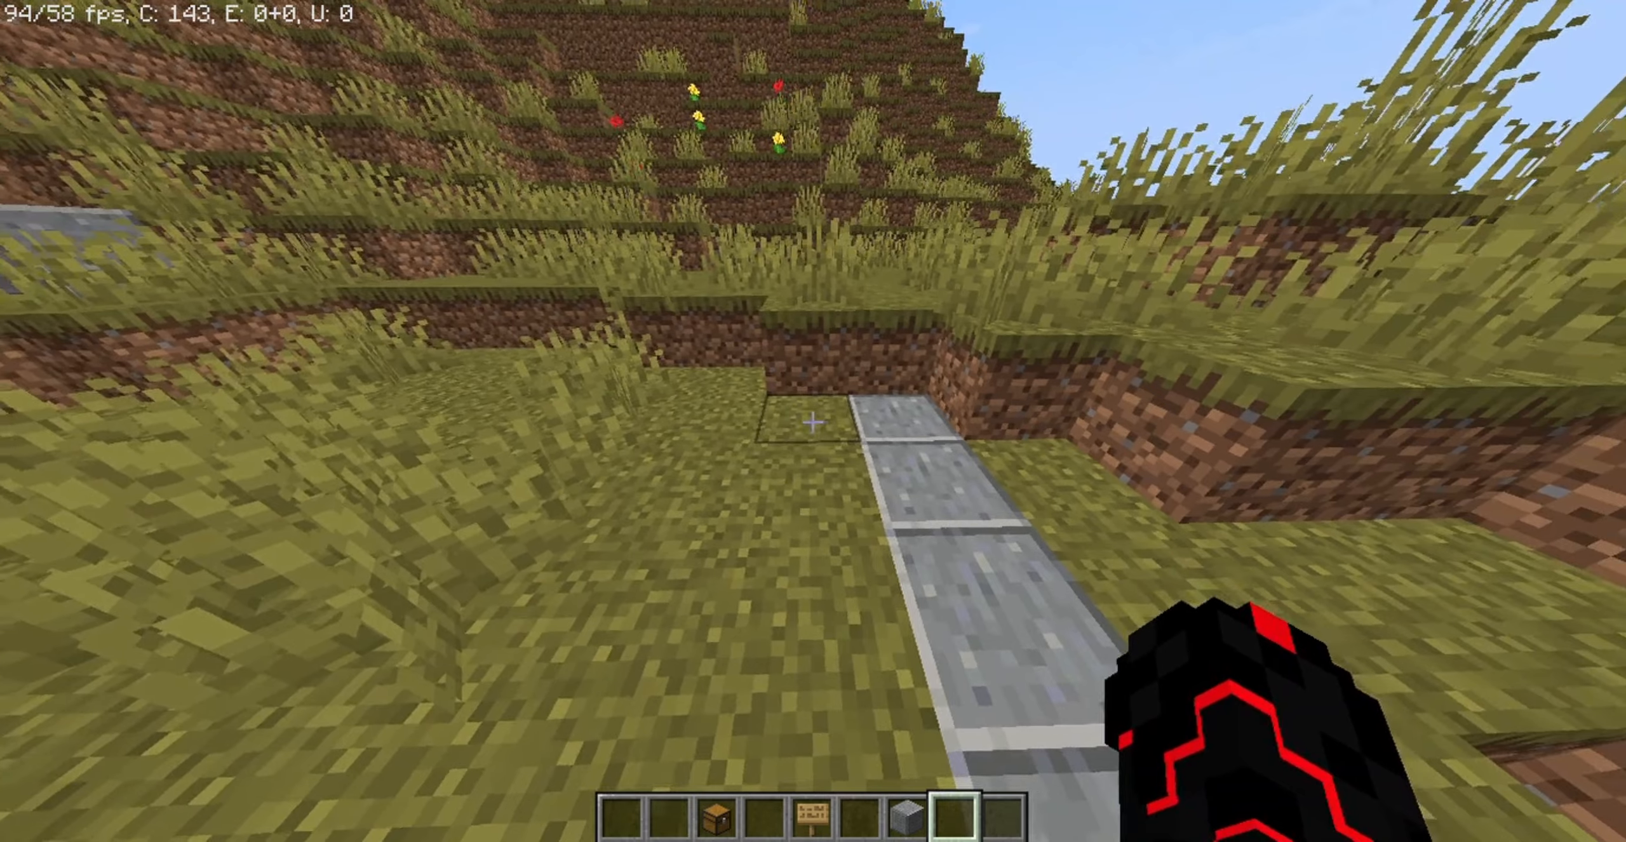
key("e")
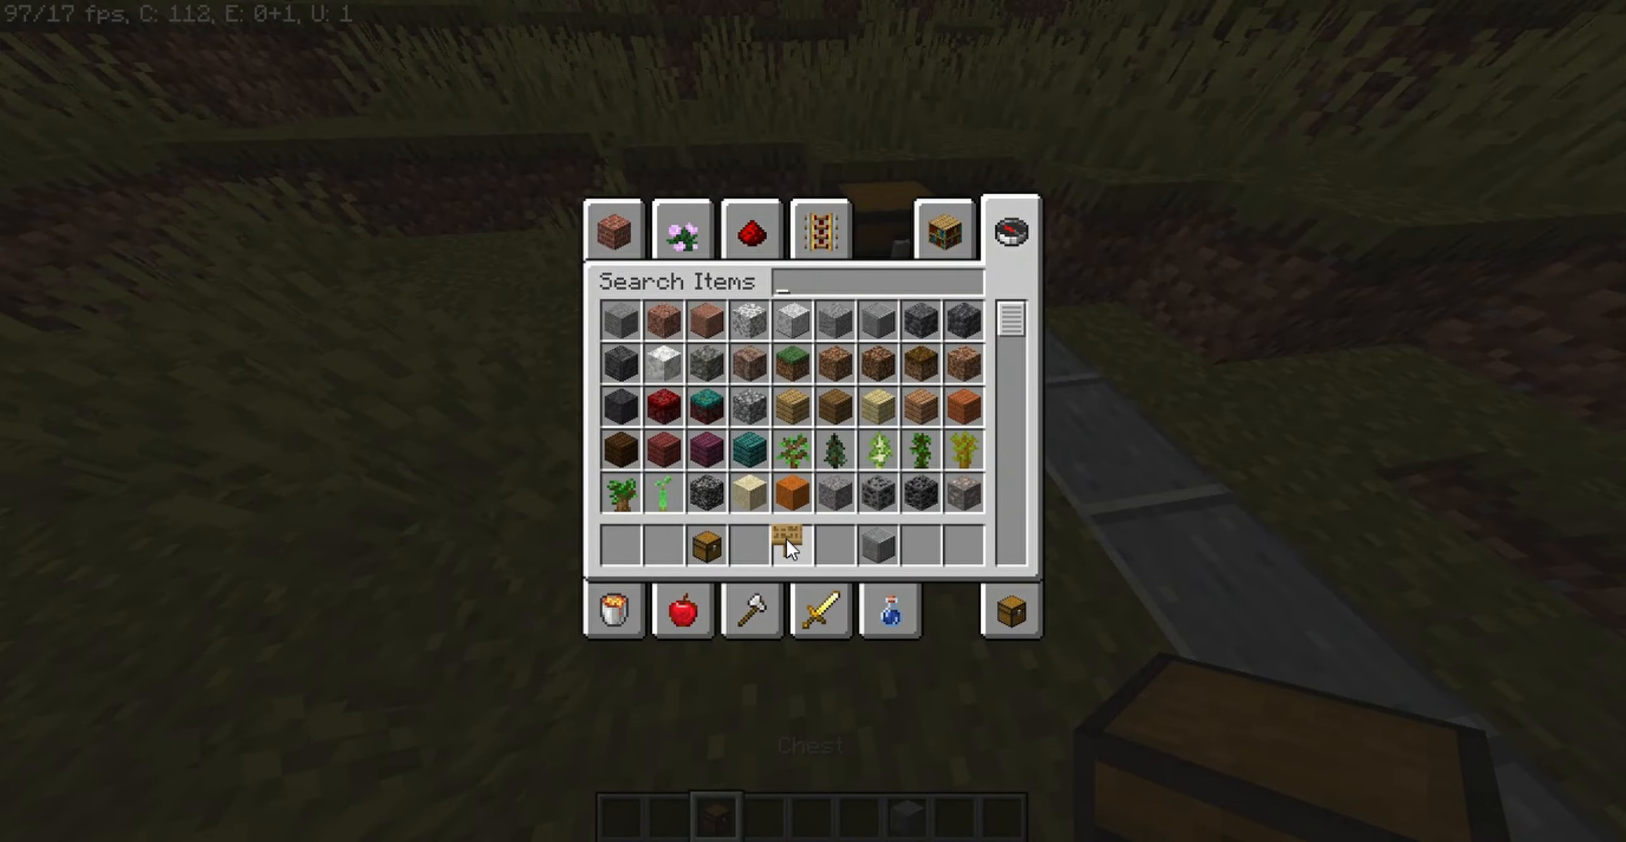
type("si")
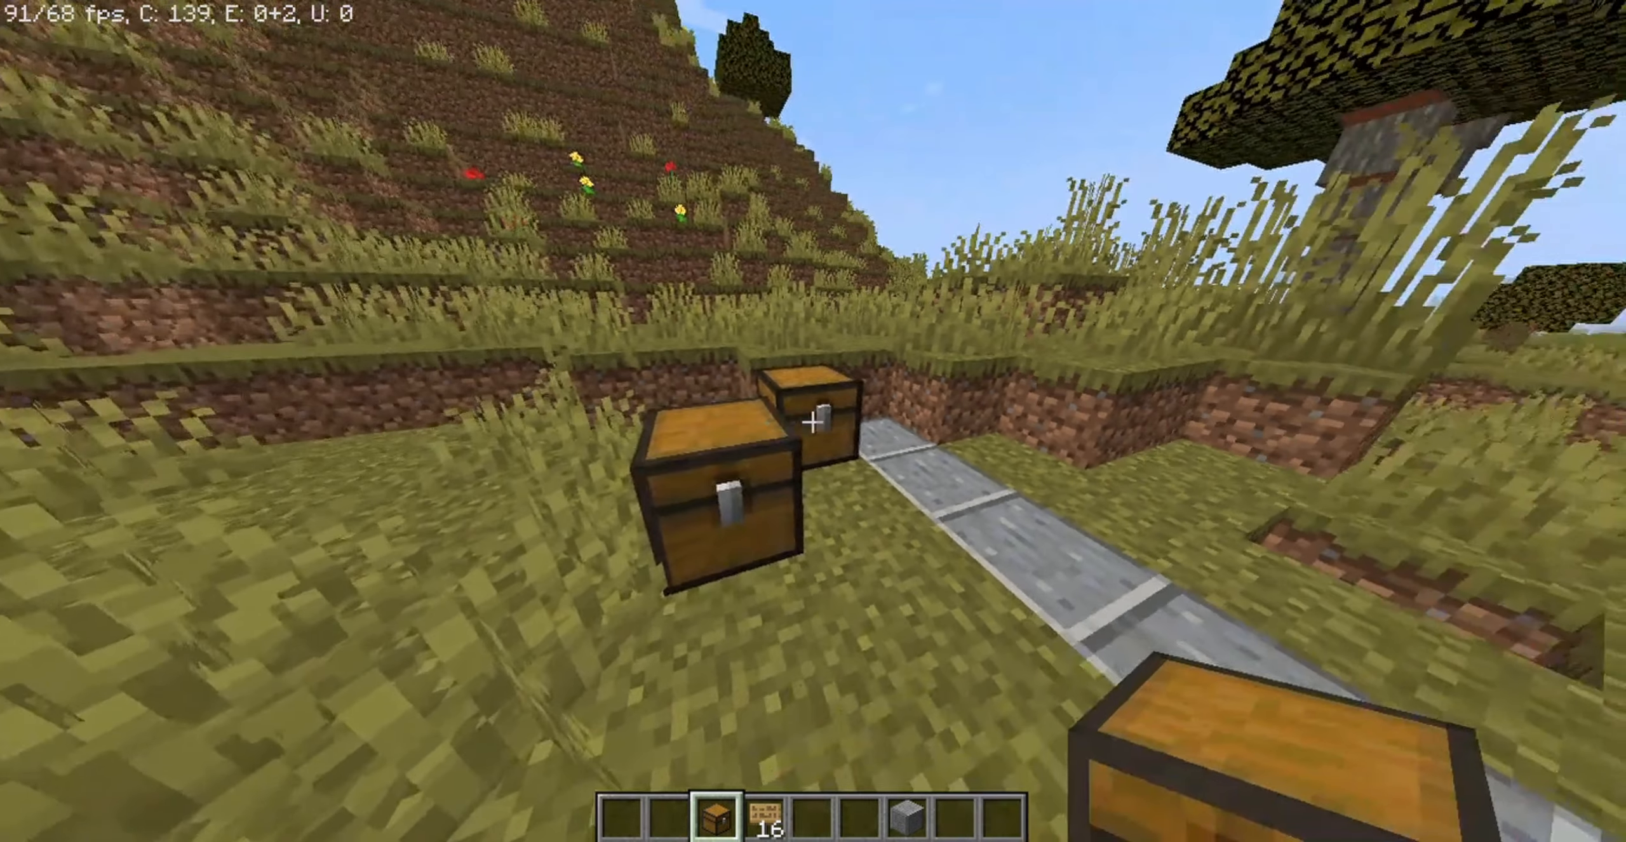
- Clear the hotbar of chests and view the player character from the front
right_click(813, 422)
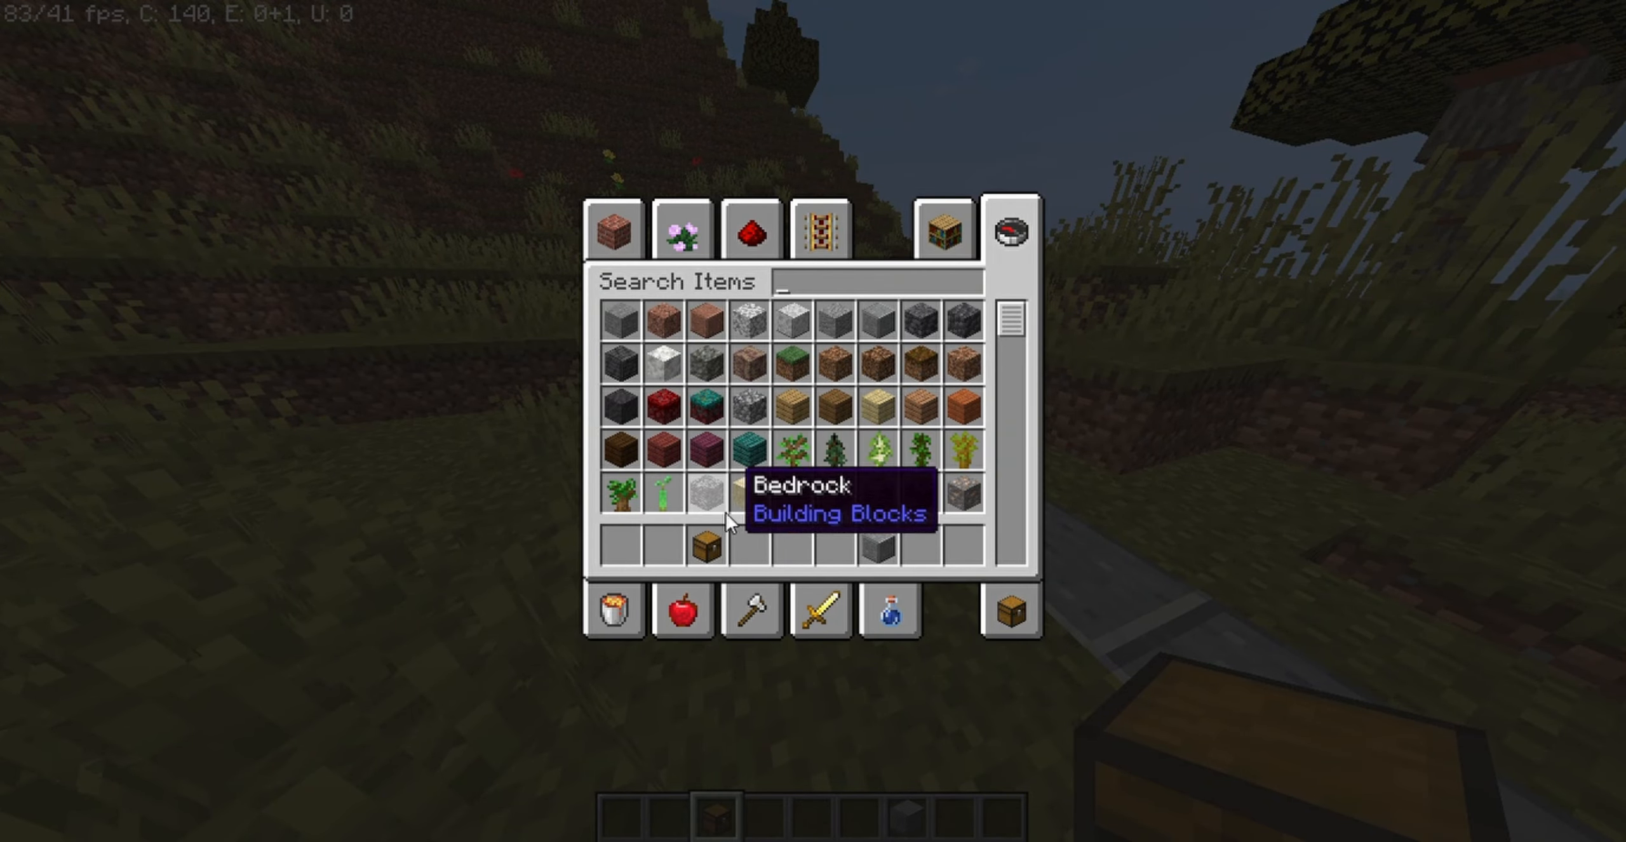
type("e")
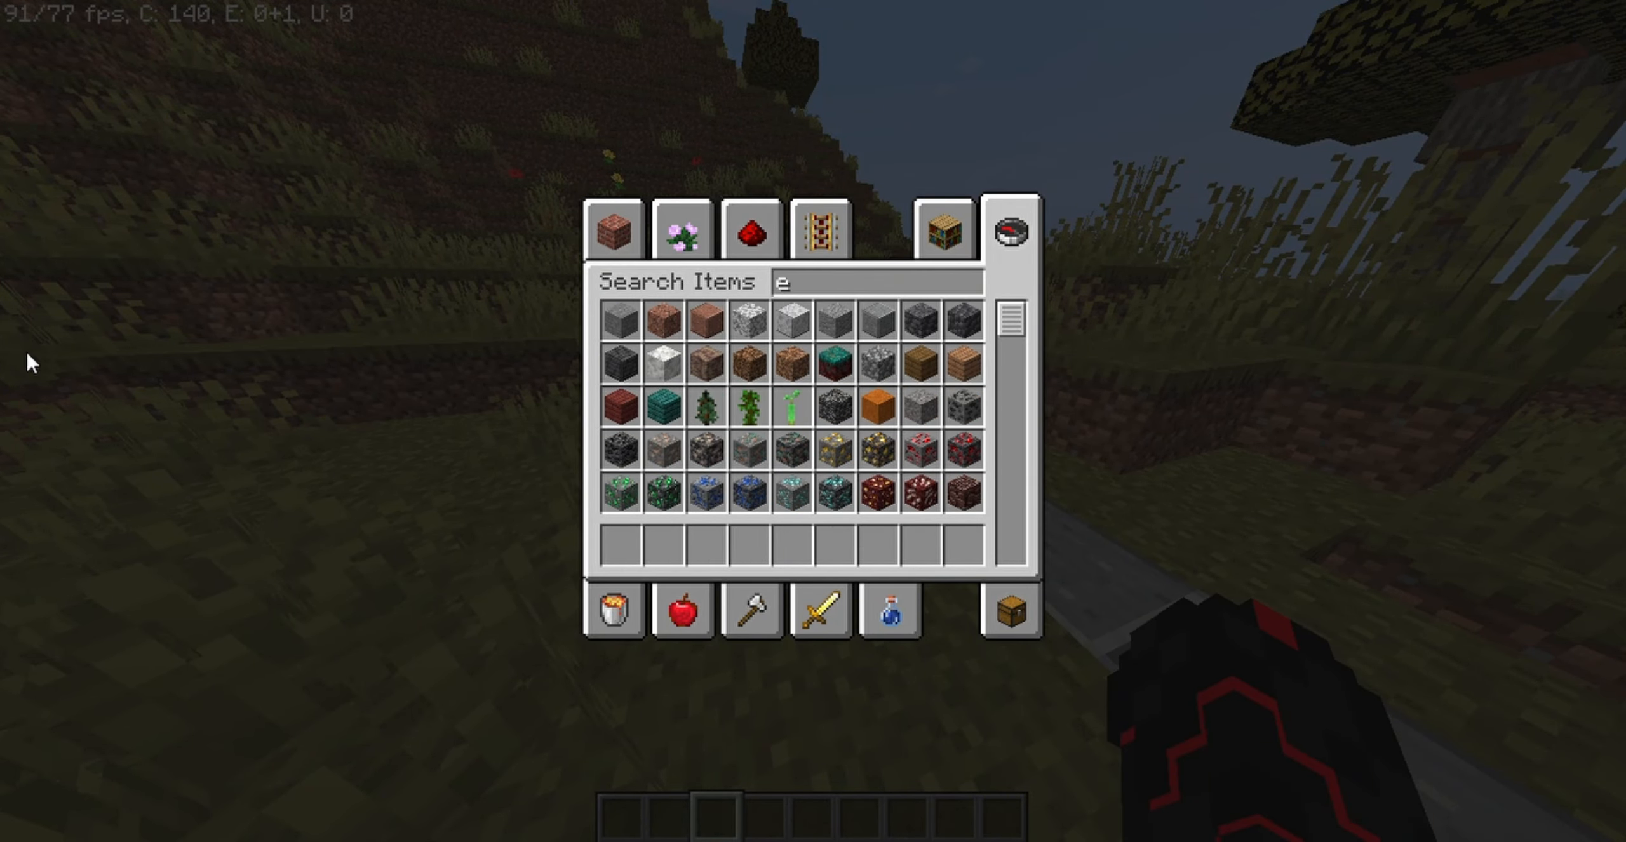
key("Escape")
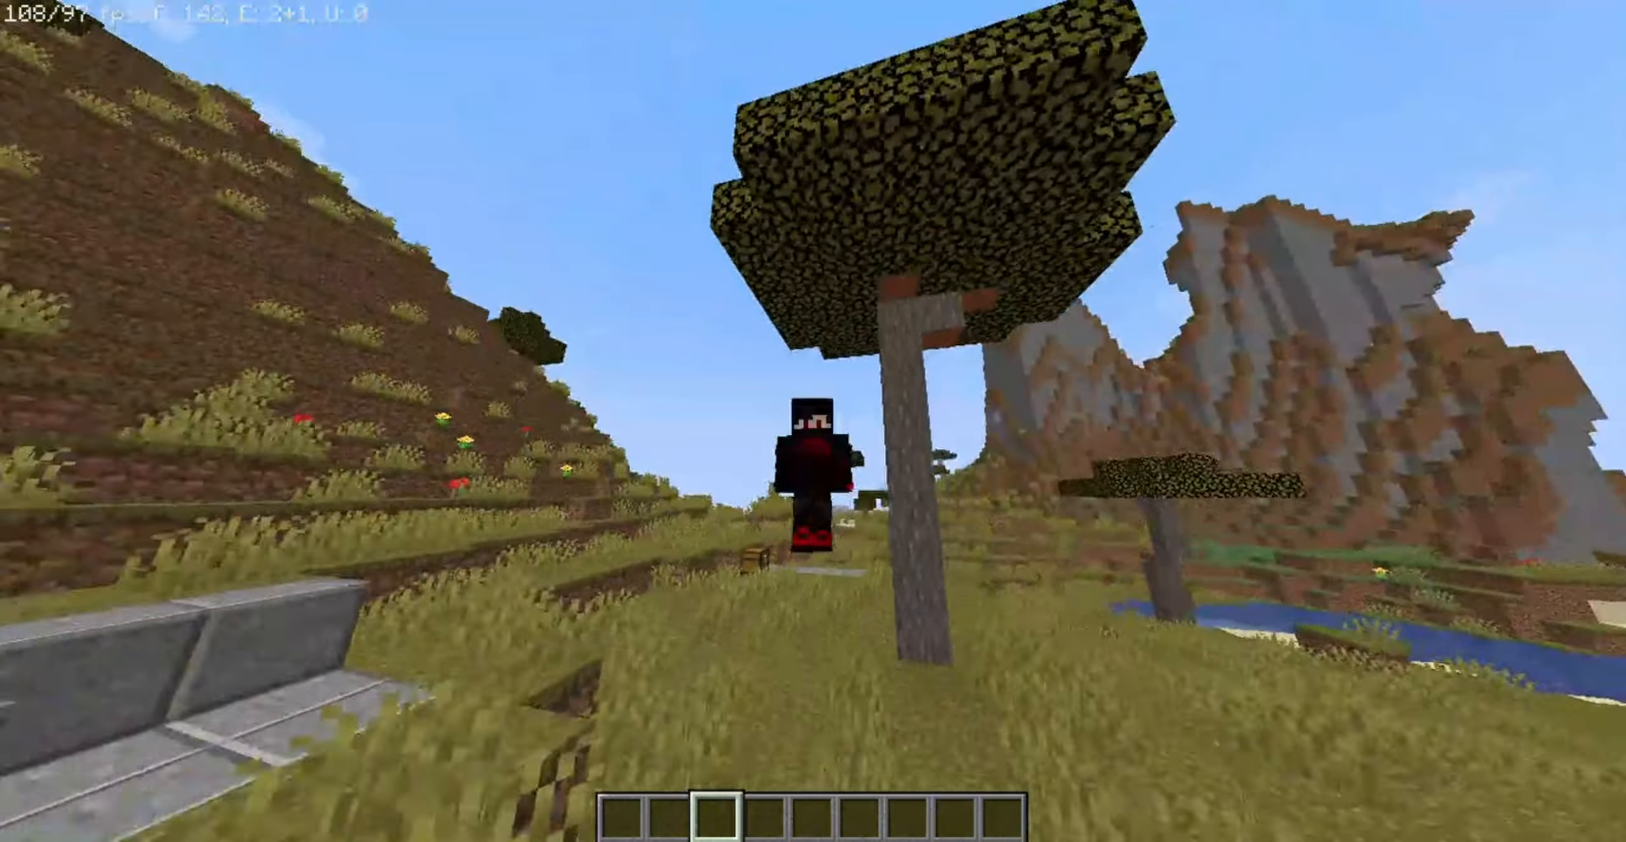